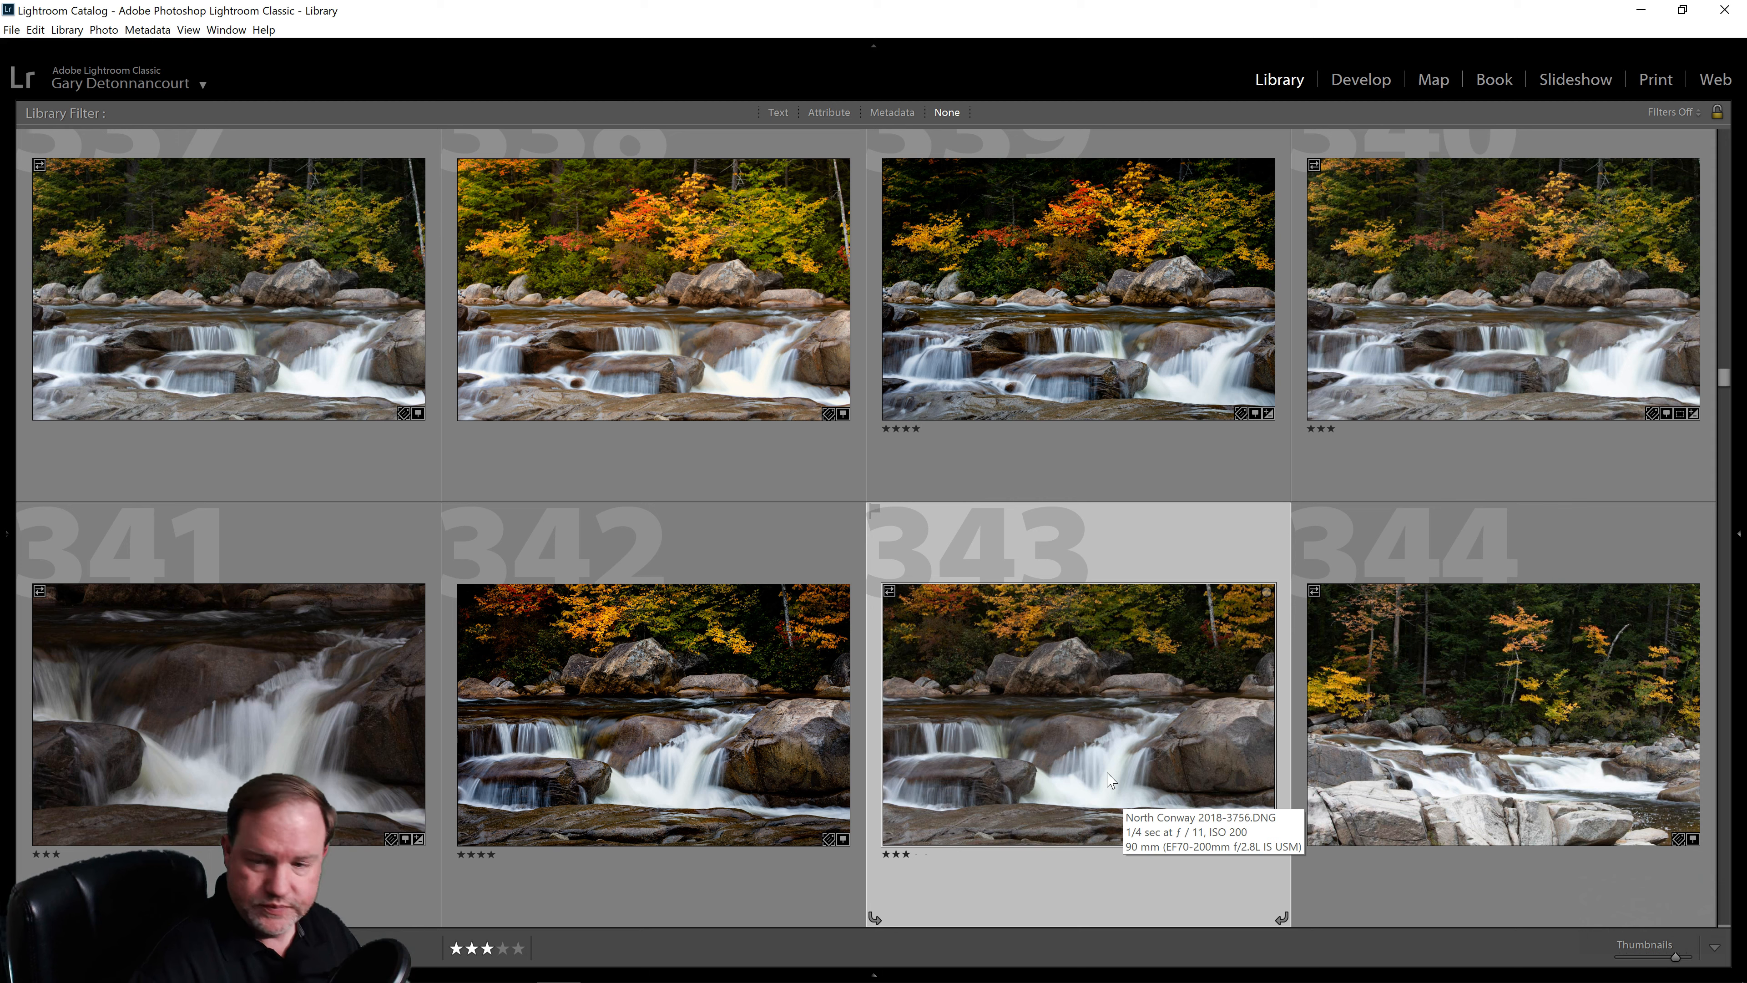
mouse_move(1002, 690)
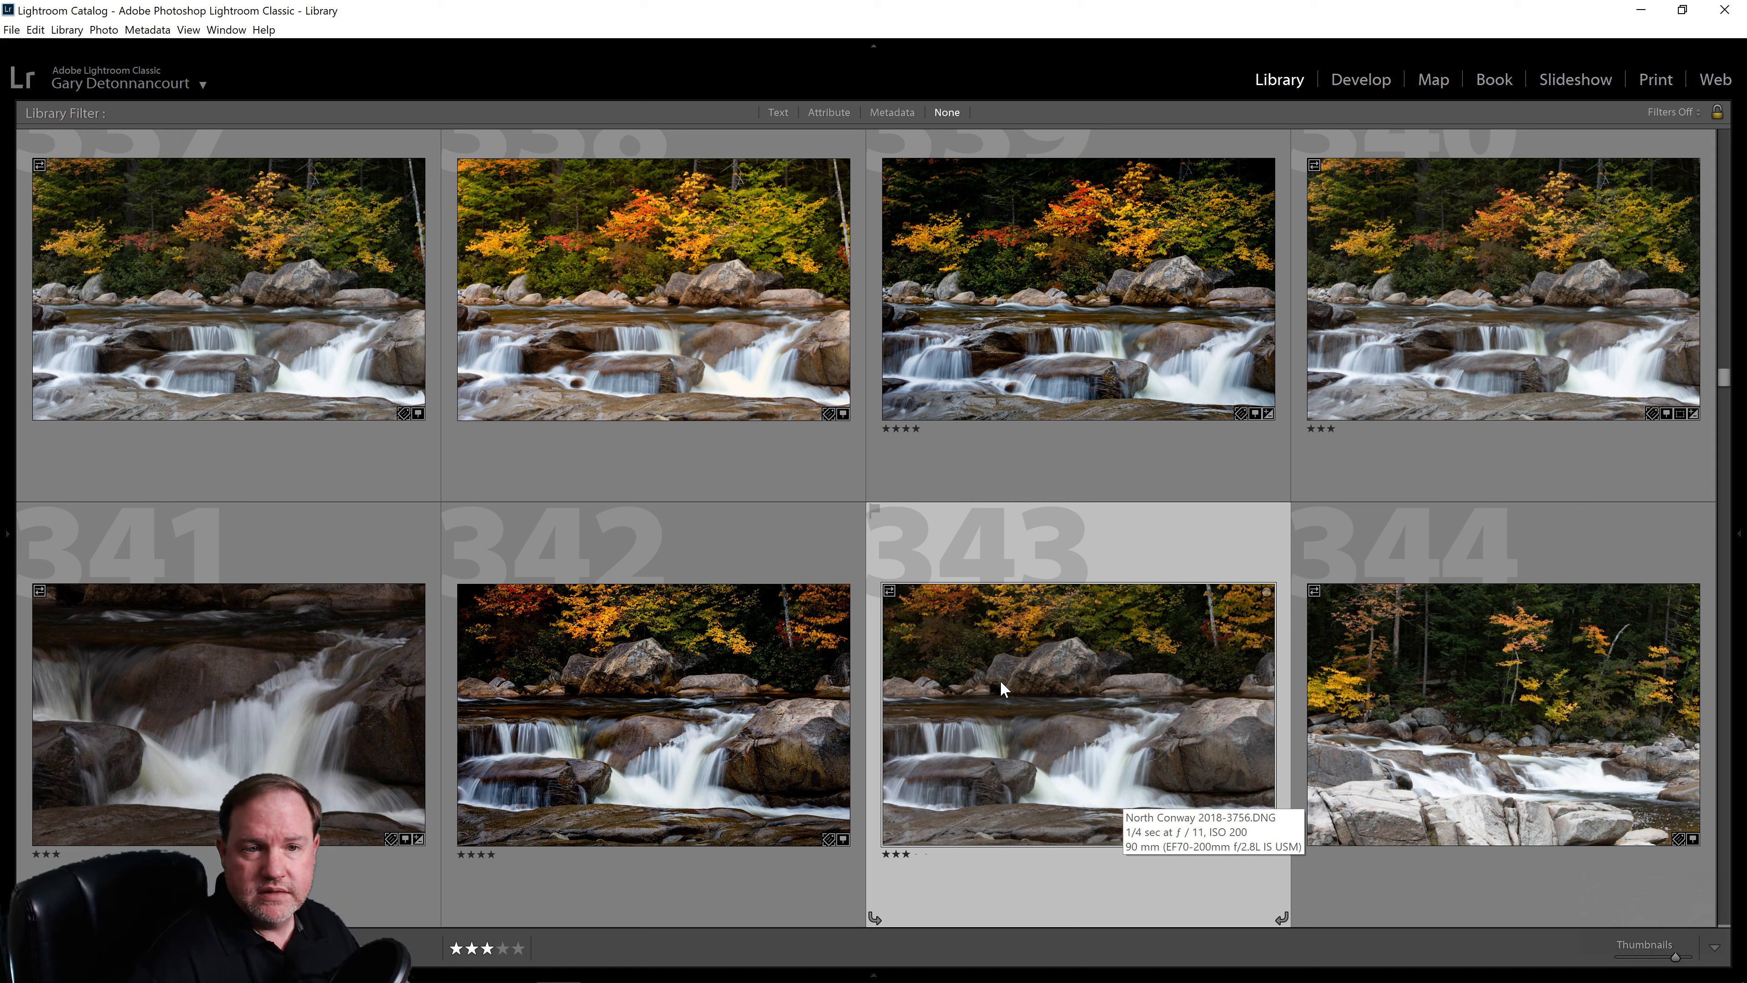
mouse_move(1068, 679)
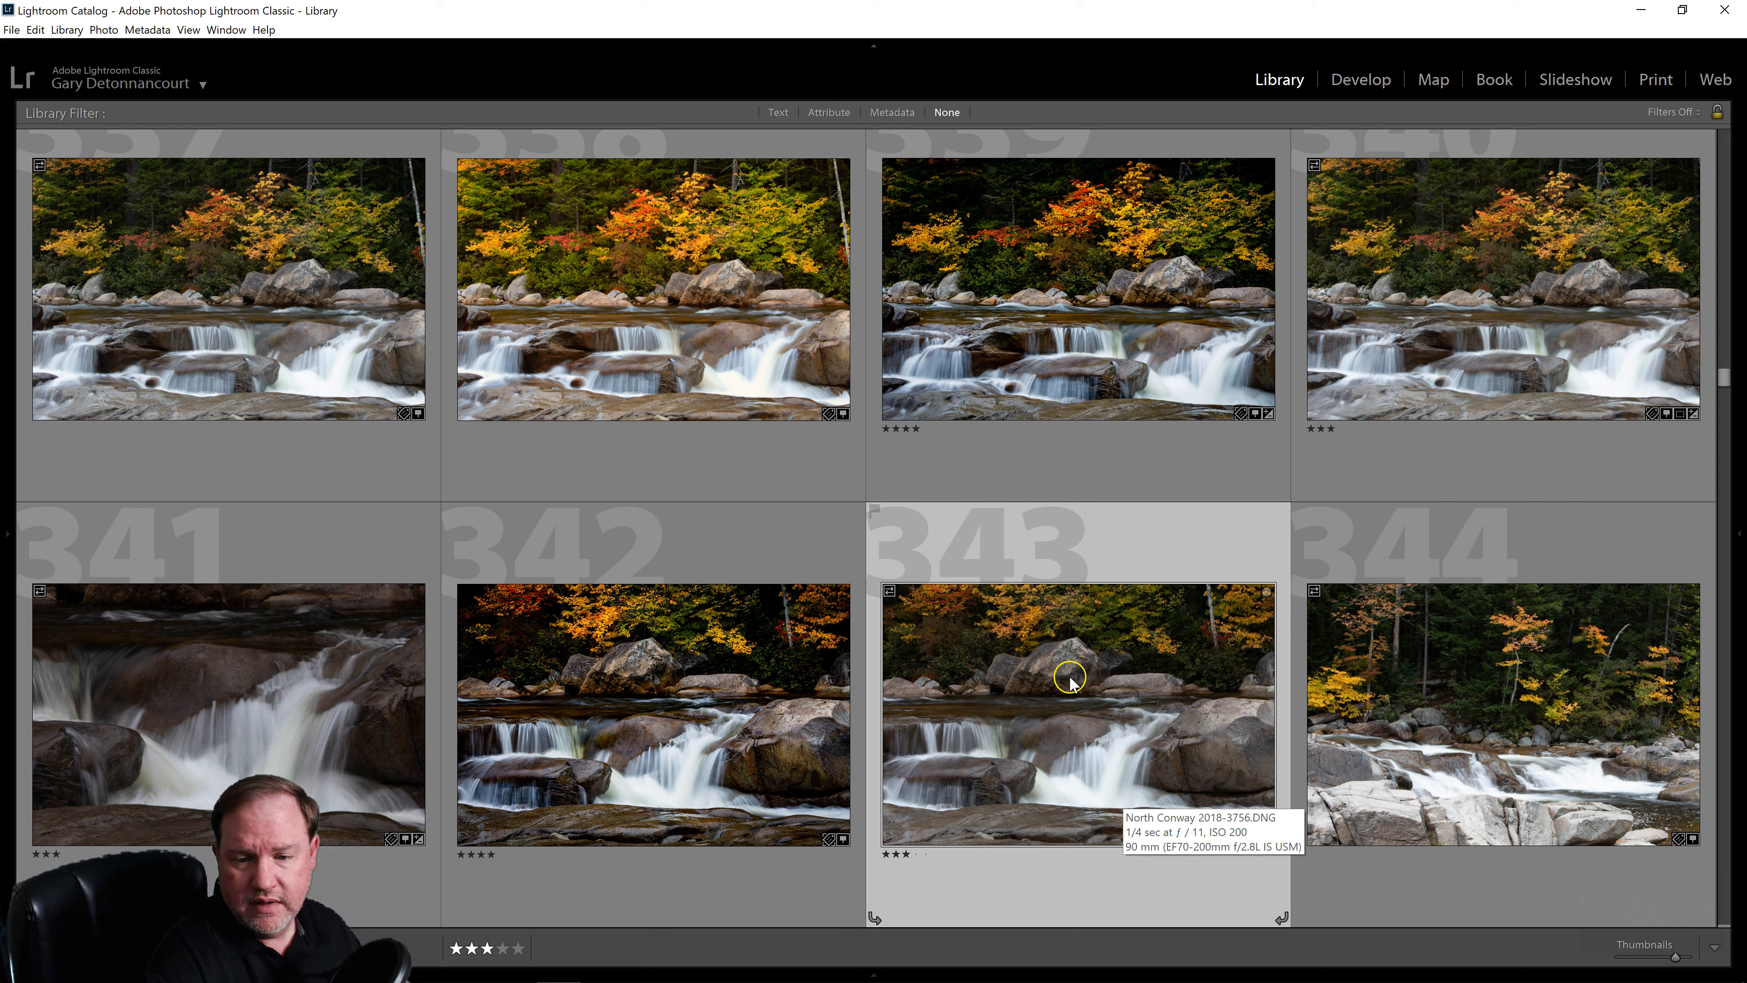
Send a copy of waterfall photo 343 with its Lightroom adjustments to Luminar Flex.
right_click(1068, 681)
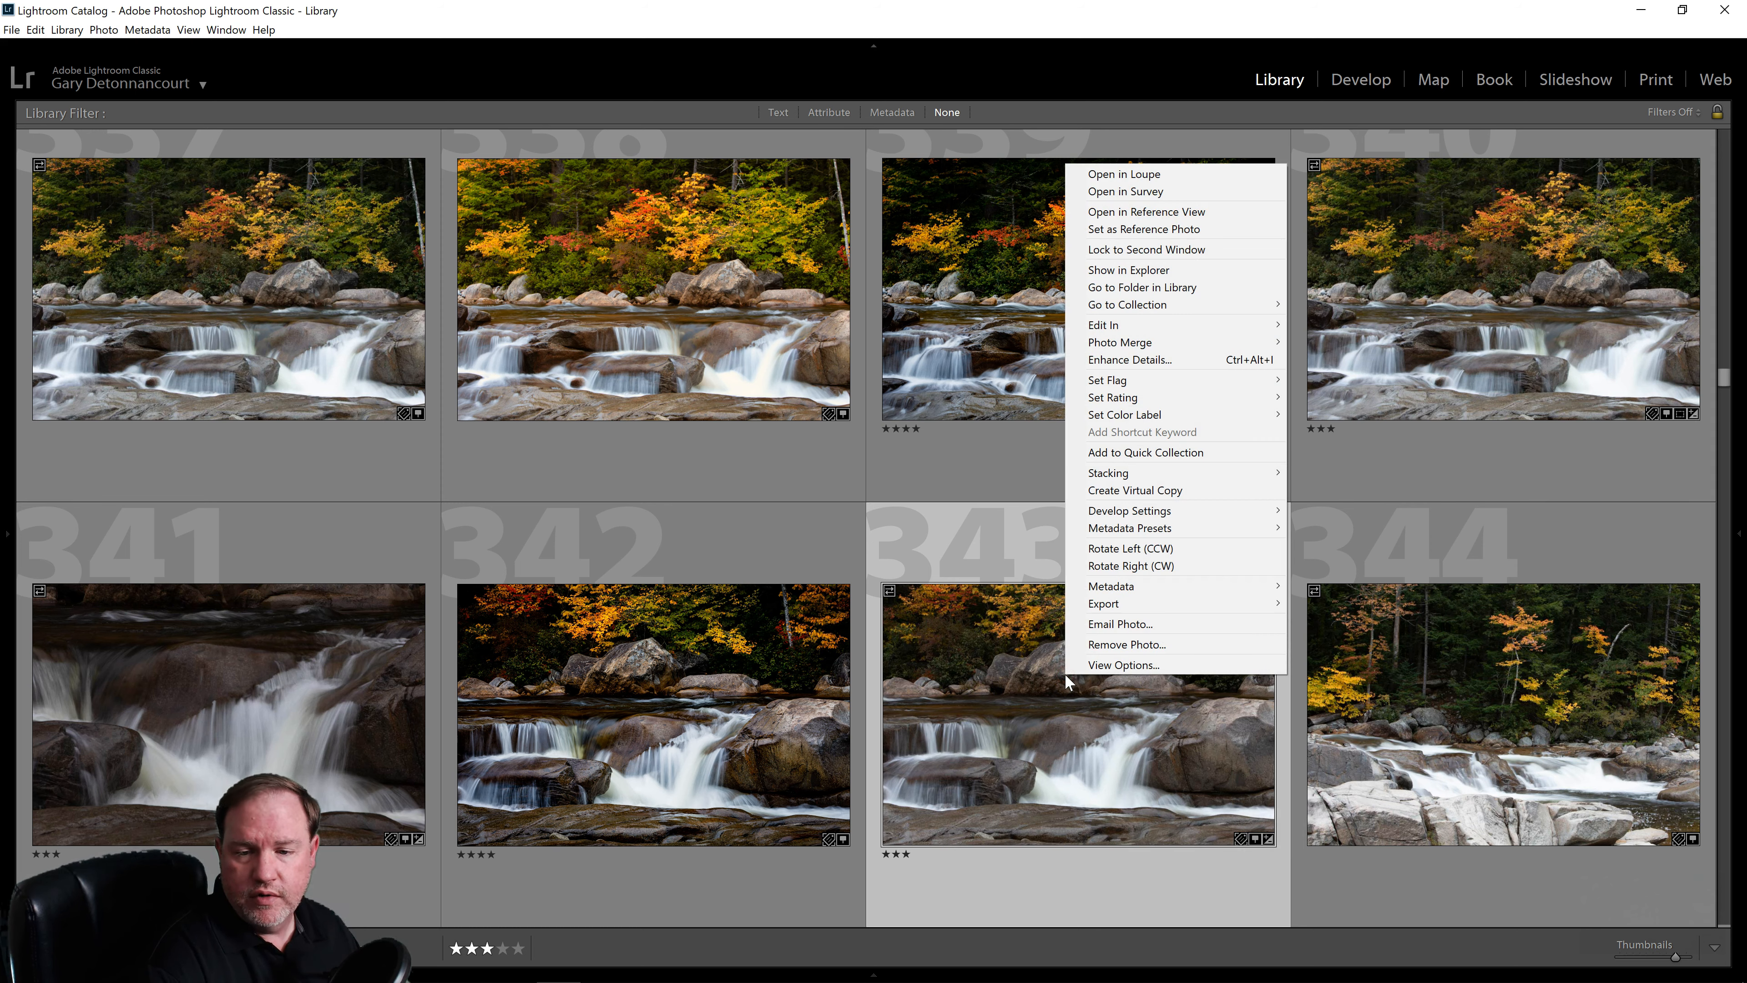
mouse_move(1126, 644)
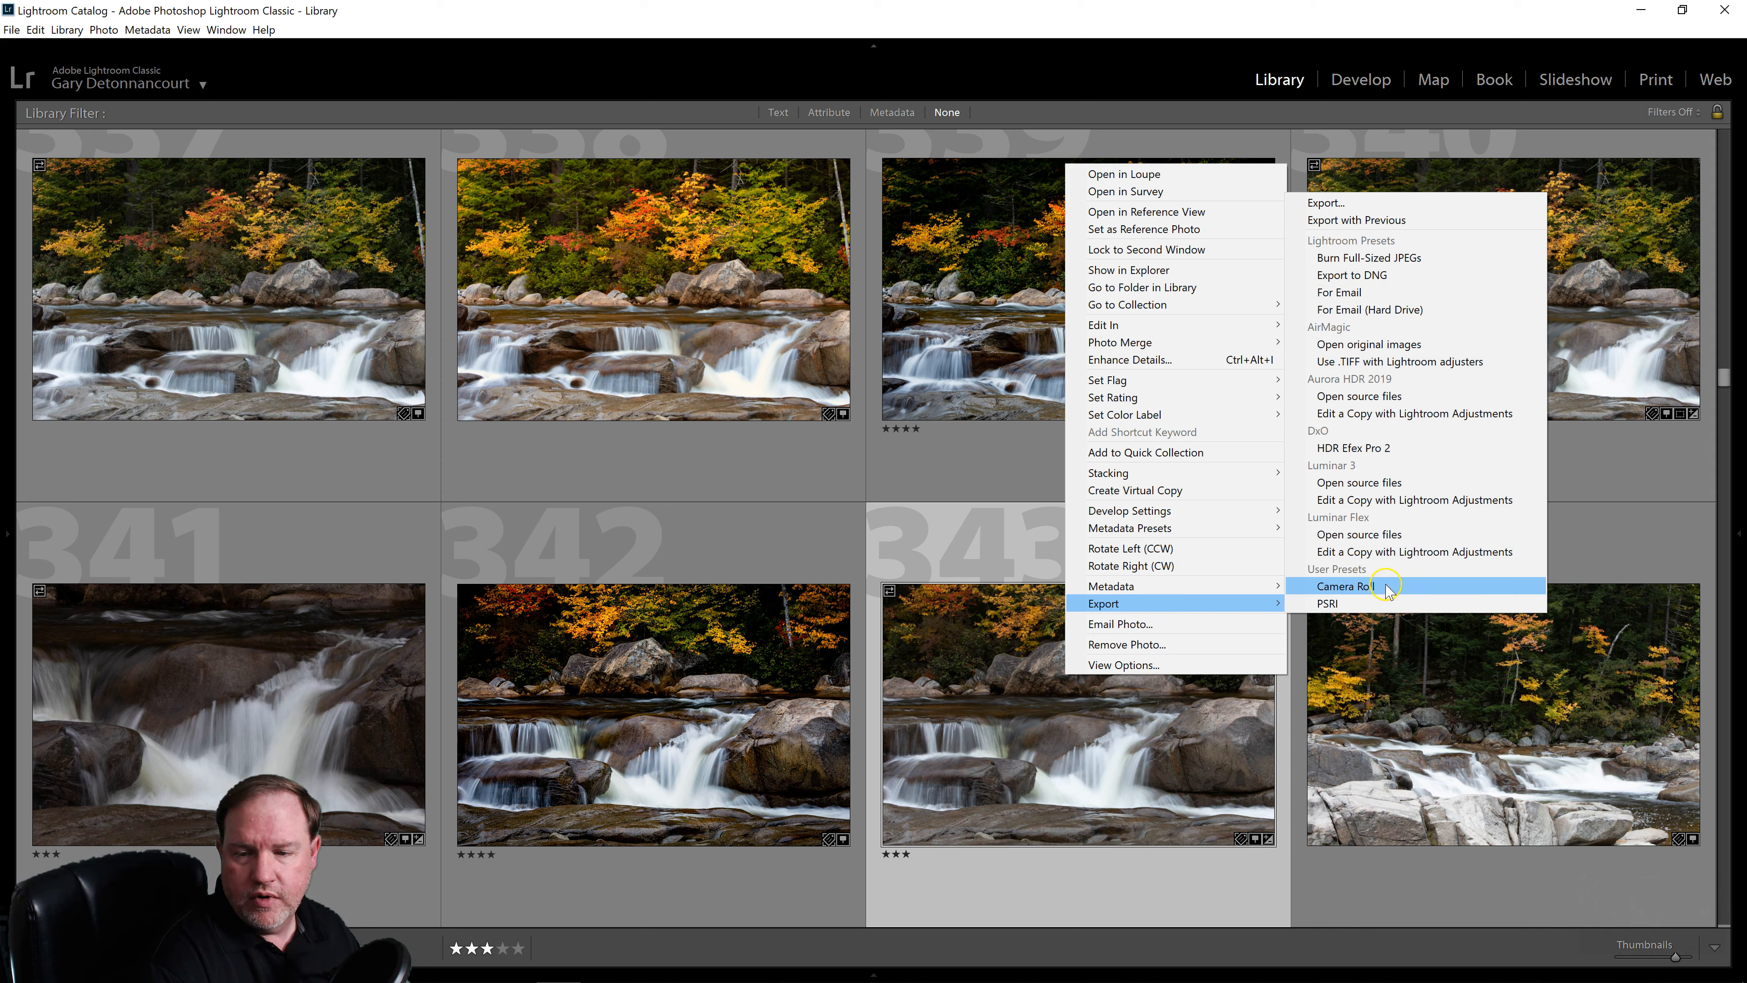
mouse_move(1349, 534)
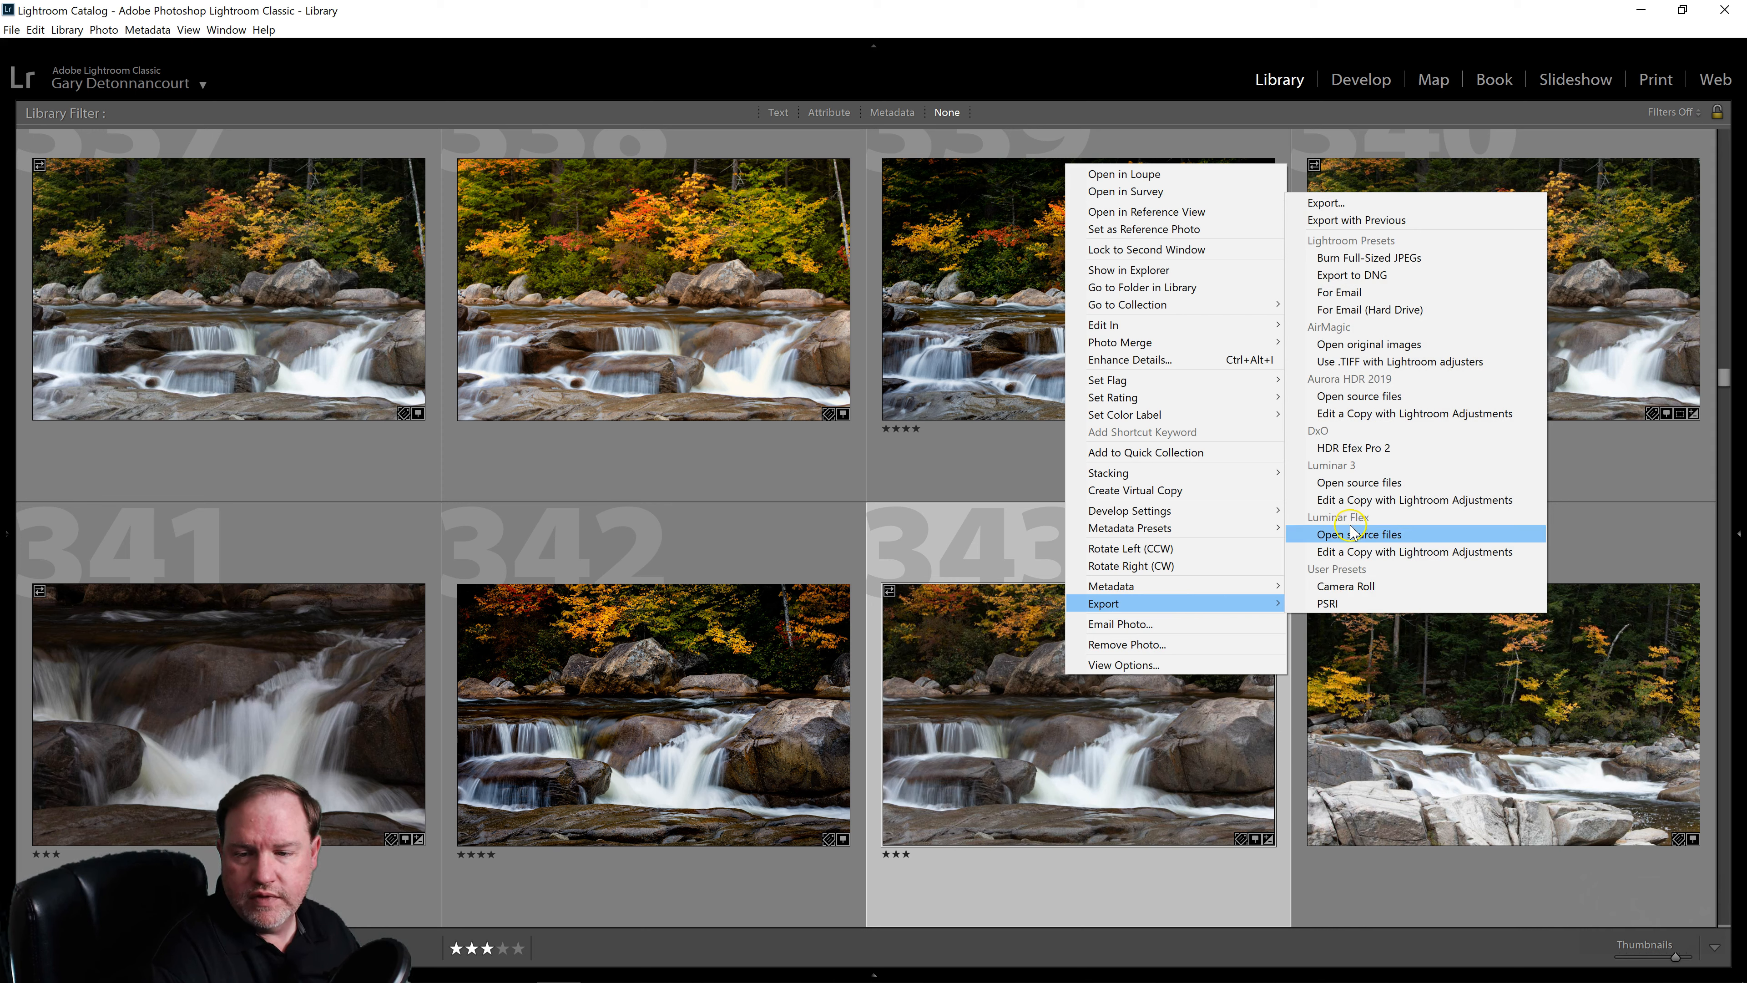
mouse_move(1373, 551)
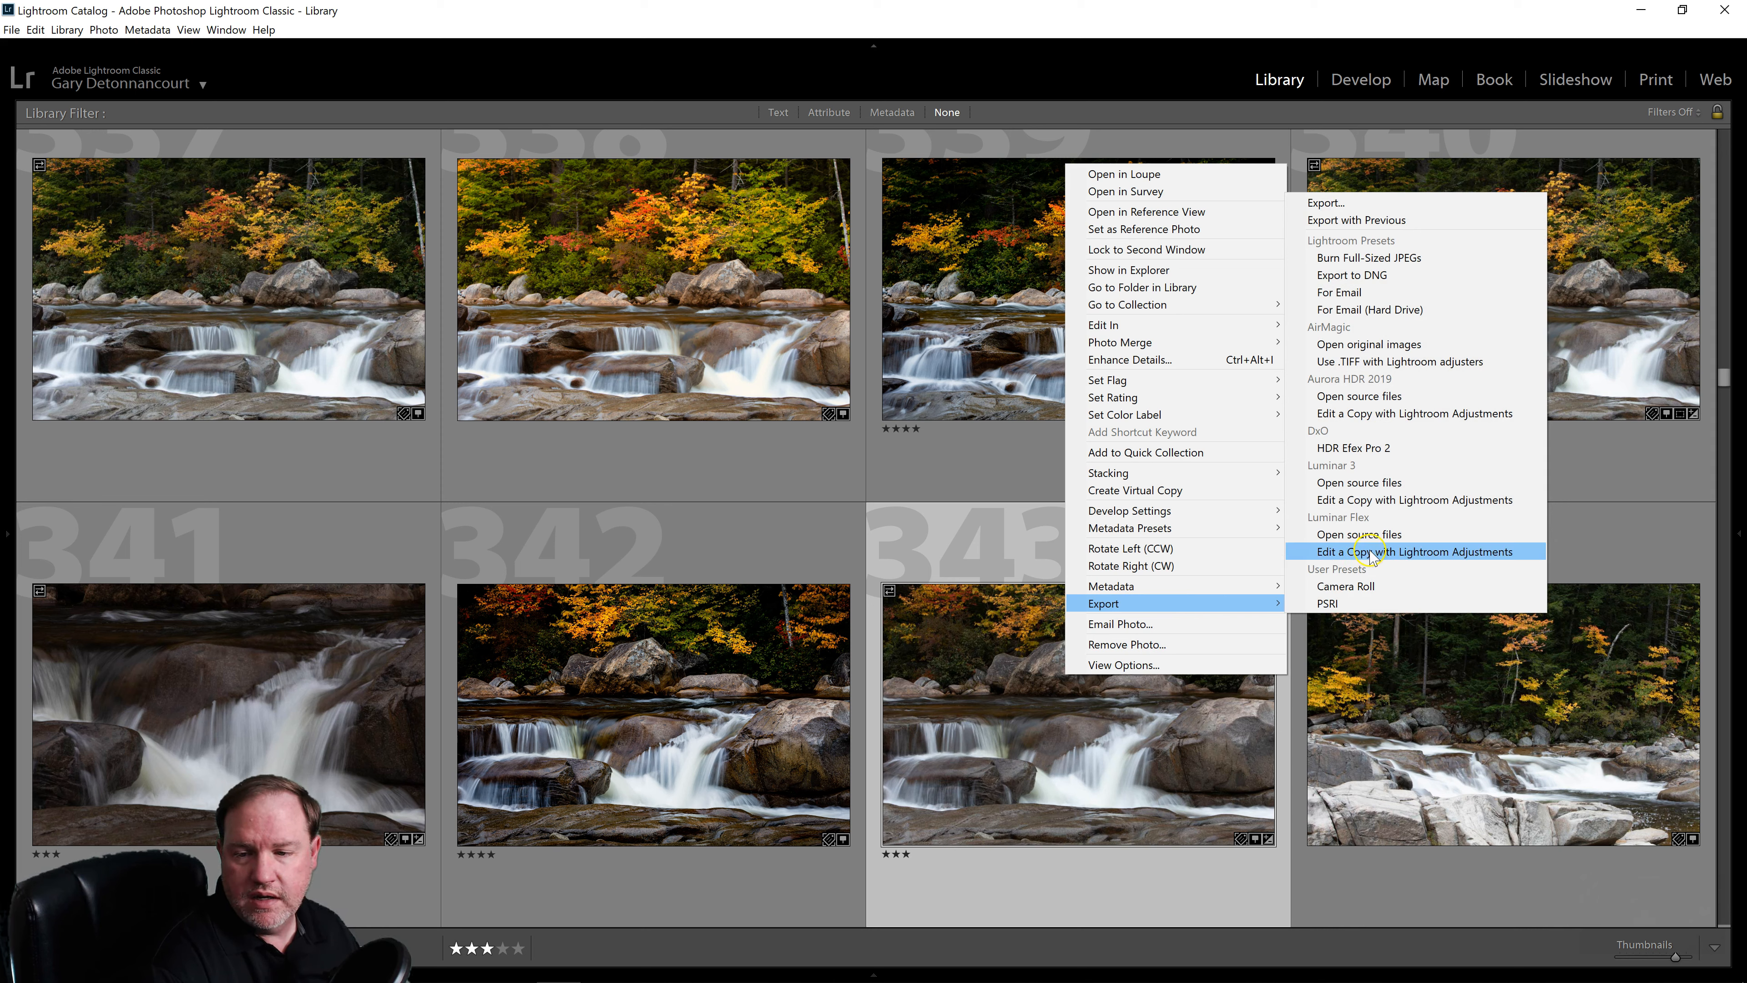
left_click(1427, 551)
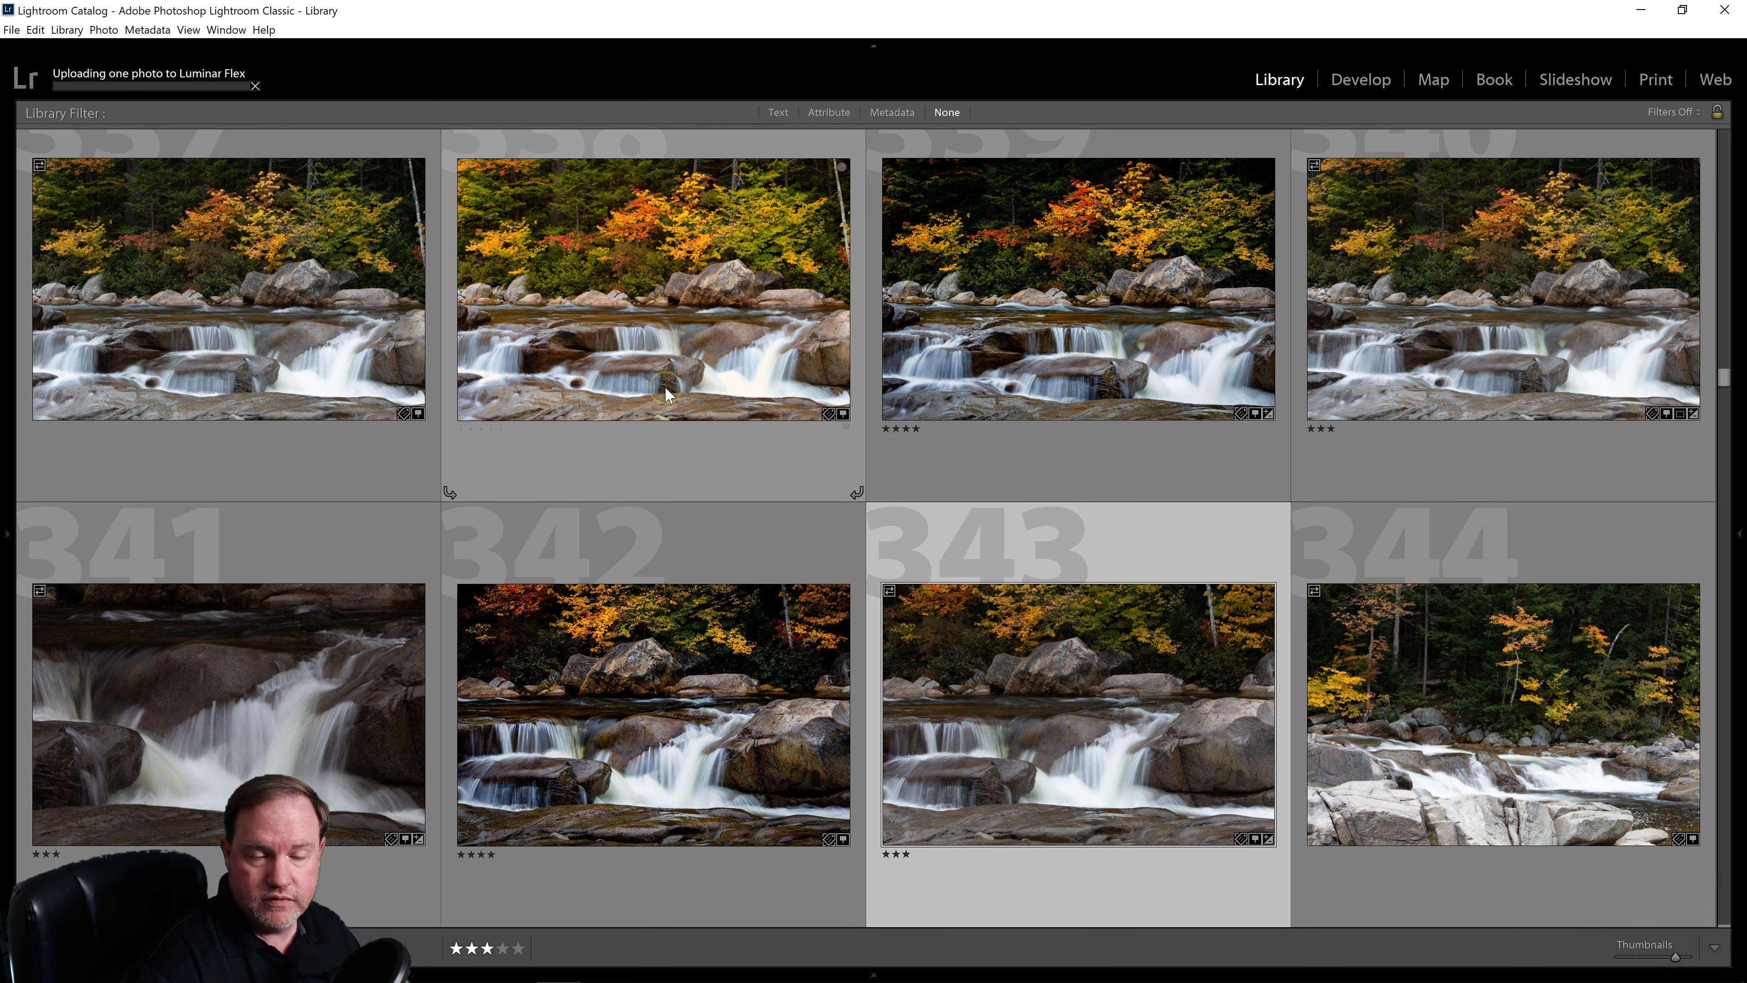
mouse_move(665, 396)
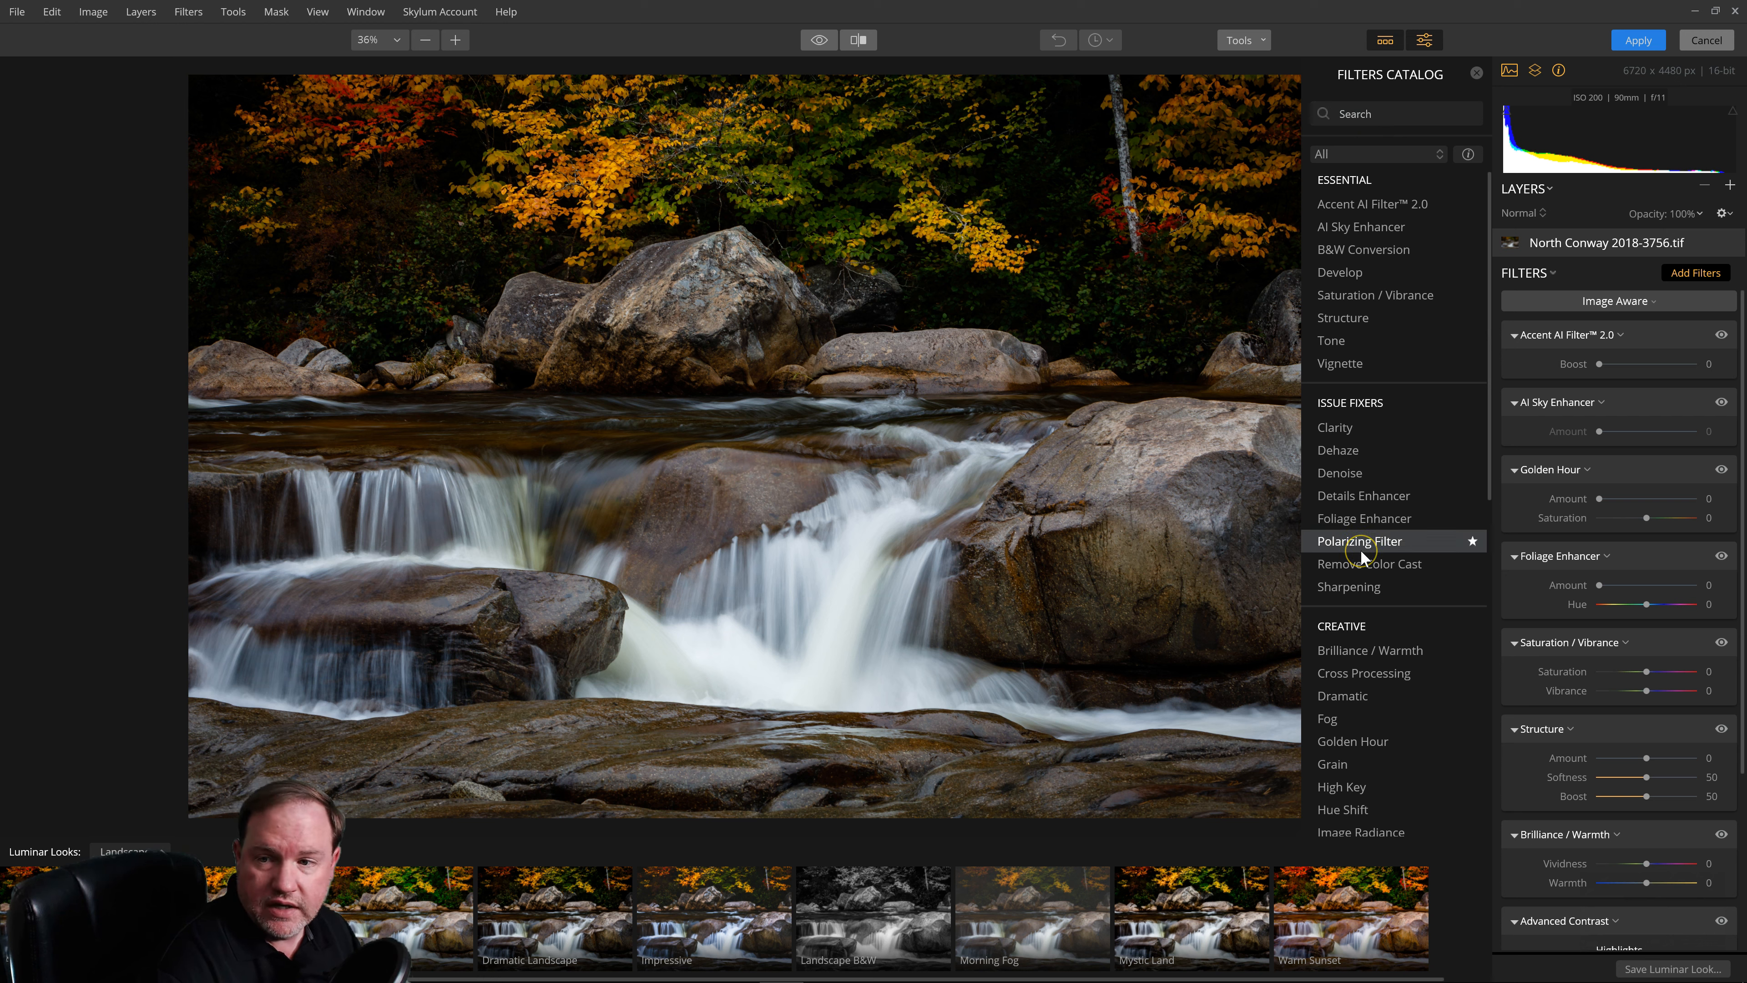
mouse_move(1391, 324)
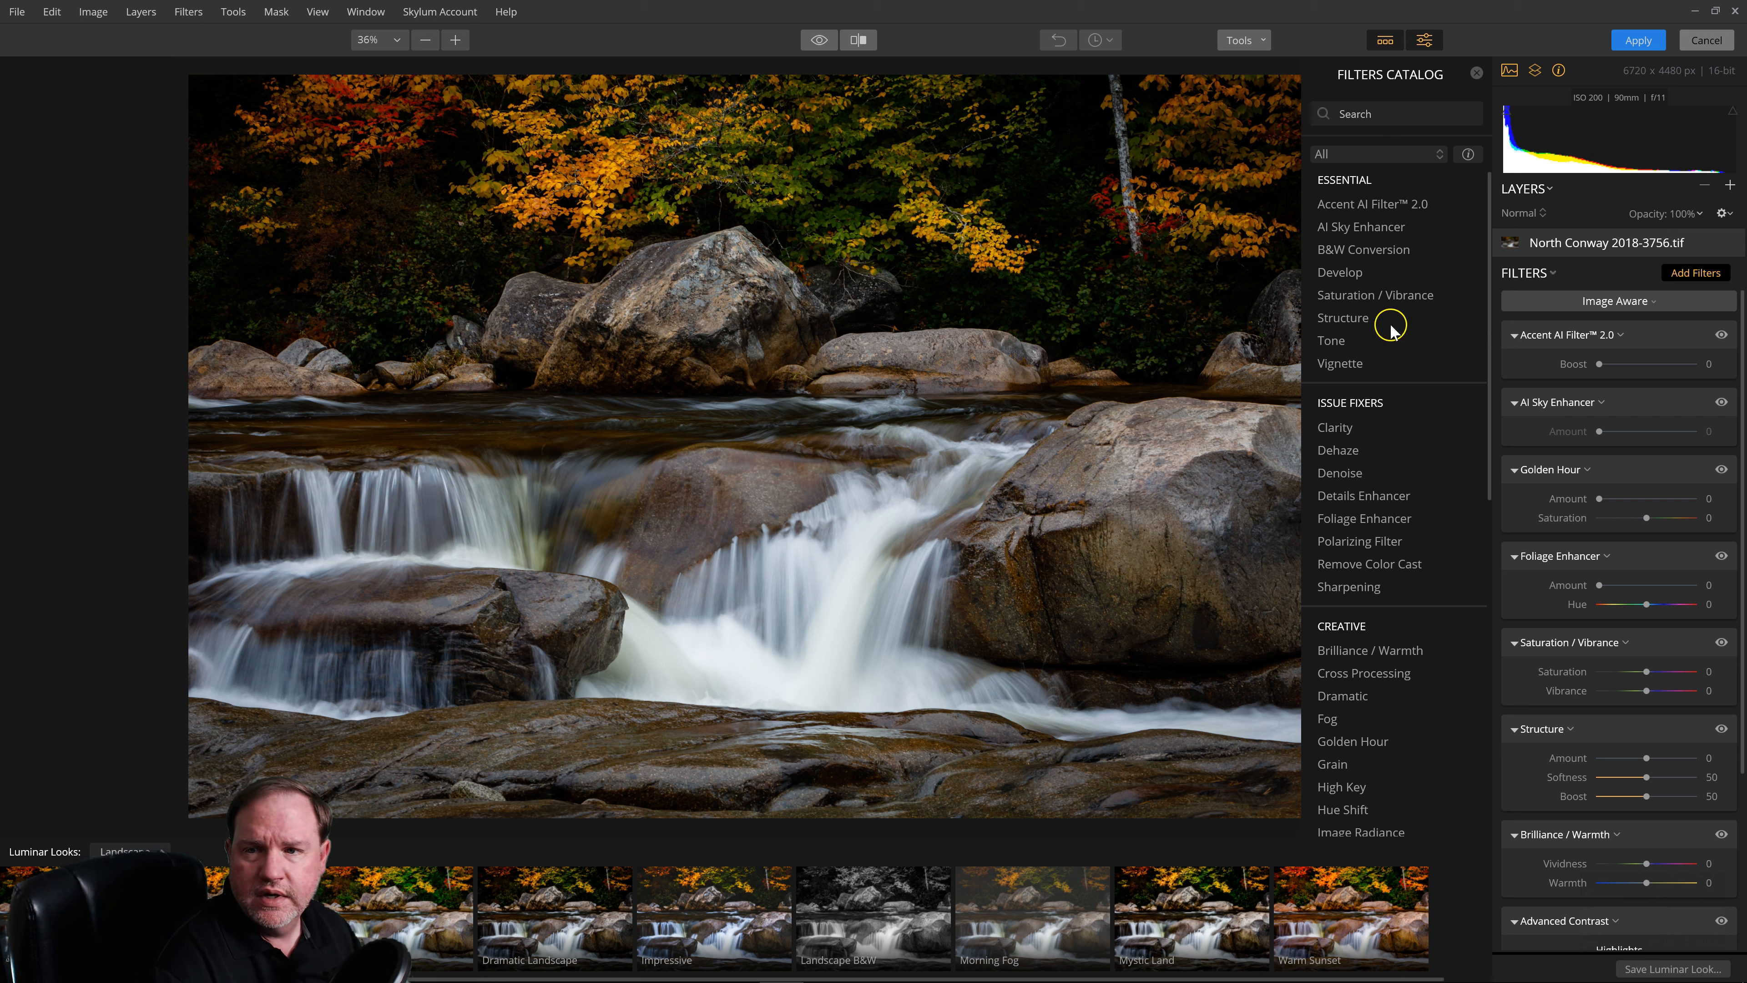
Browse the Add Filters catalog over the loaded waterfall photo and close it again.
left_click(1478, 74)
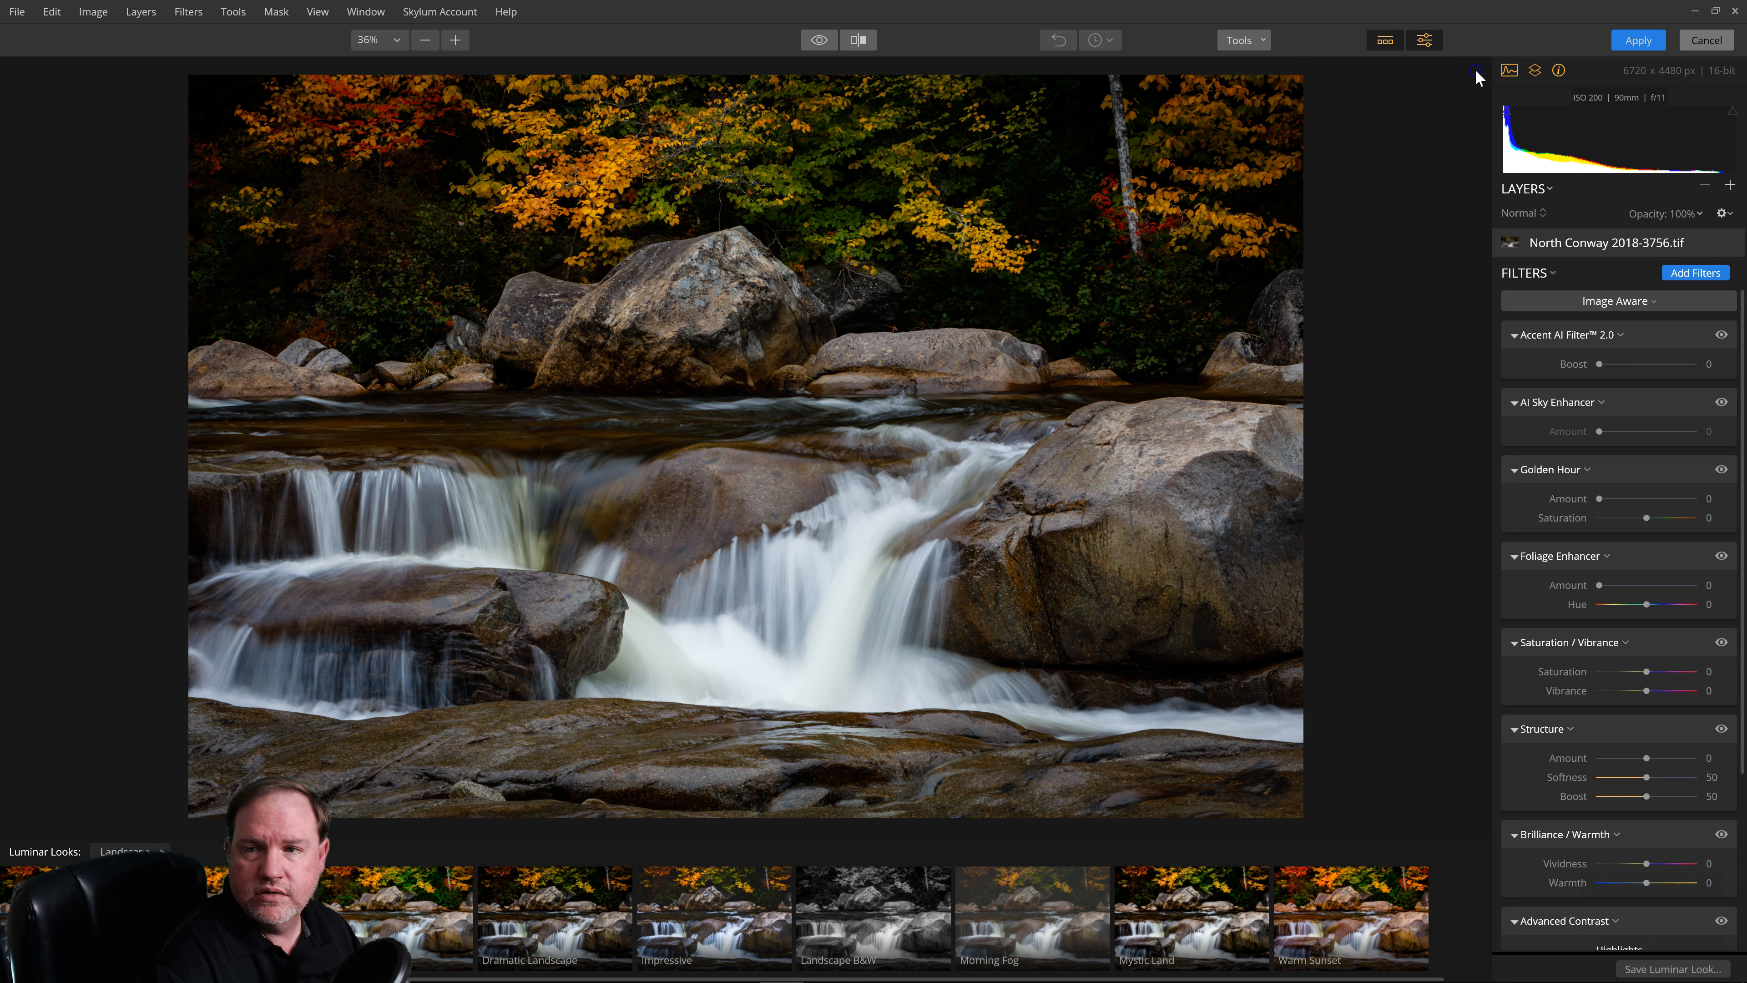
mouse_move(1398, 438)
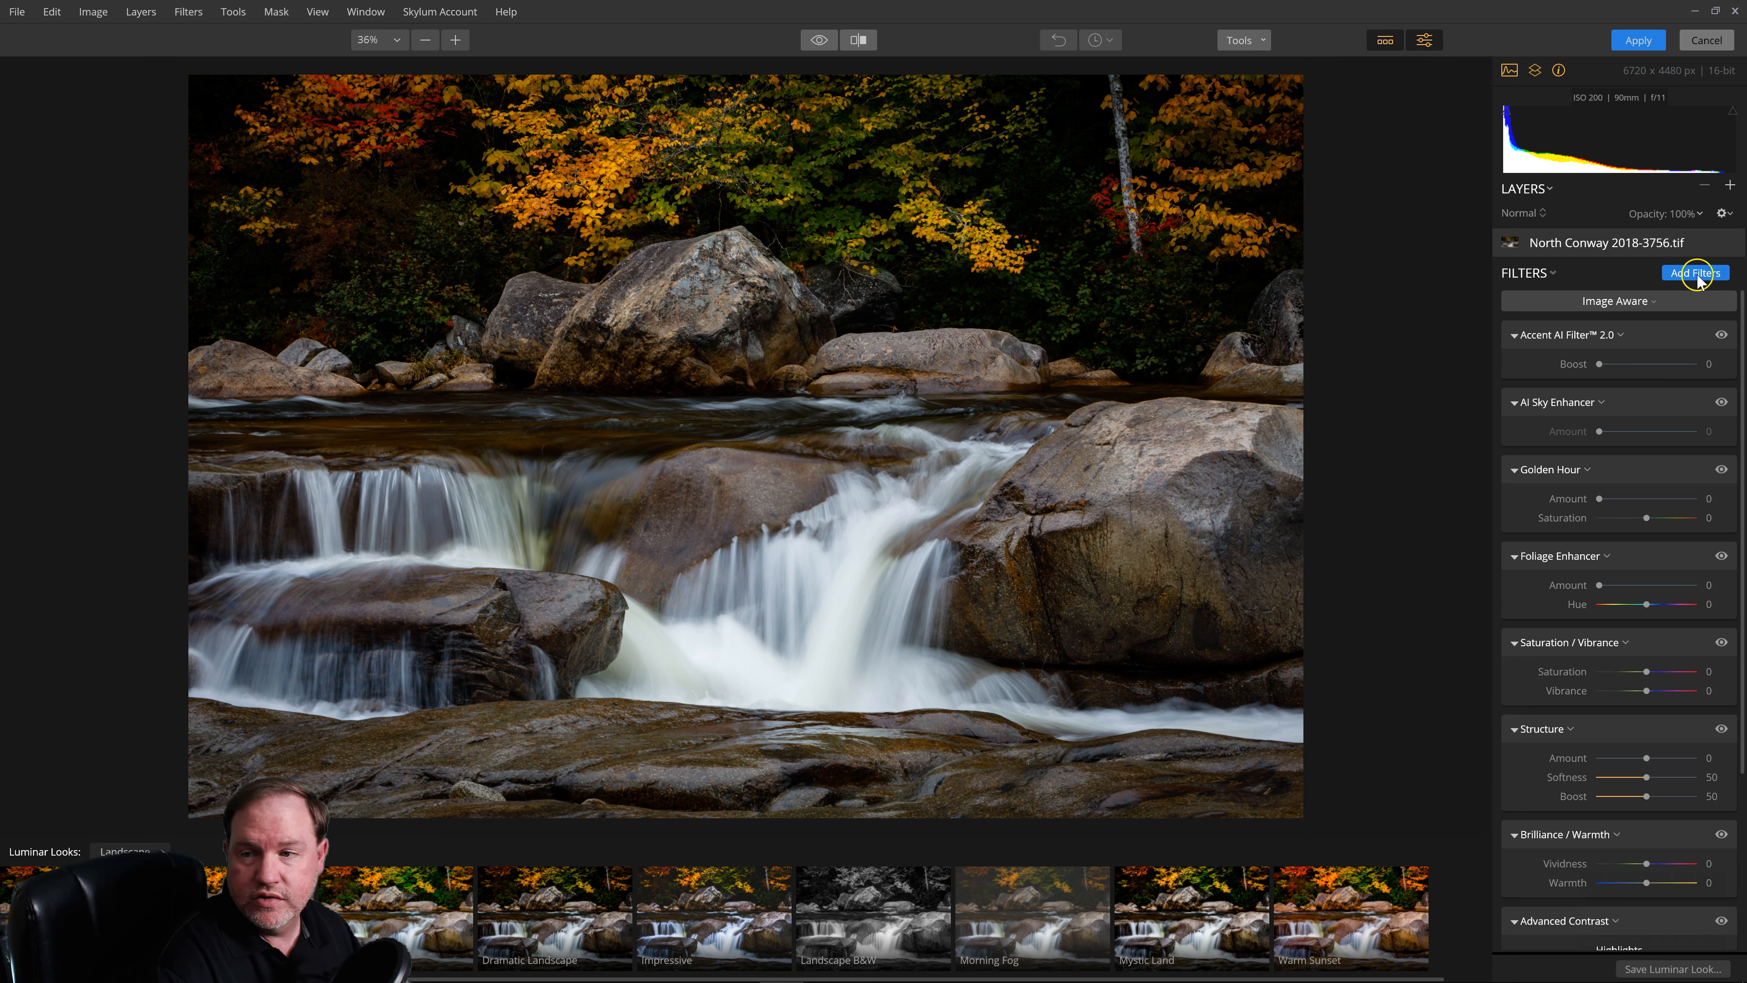
left_click(1694, 273)
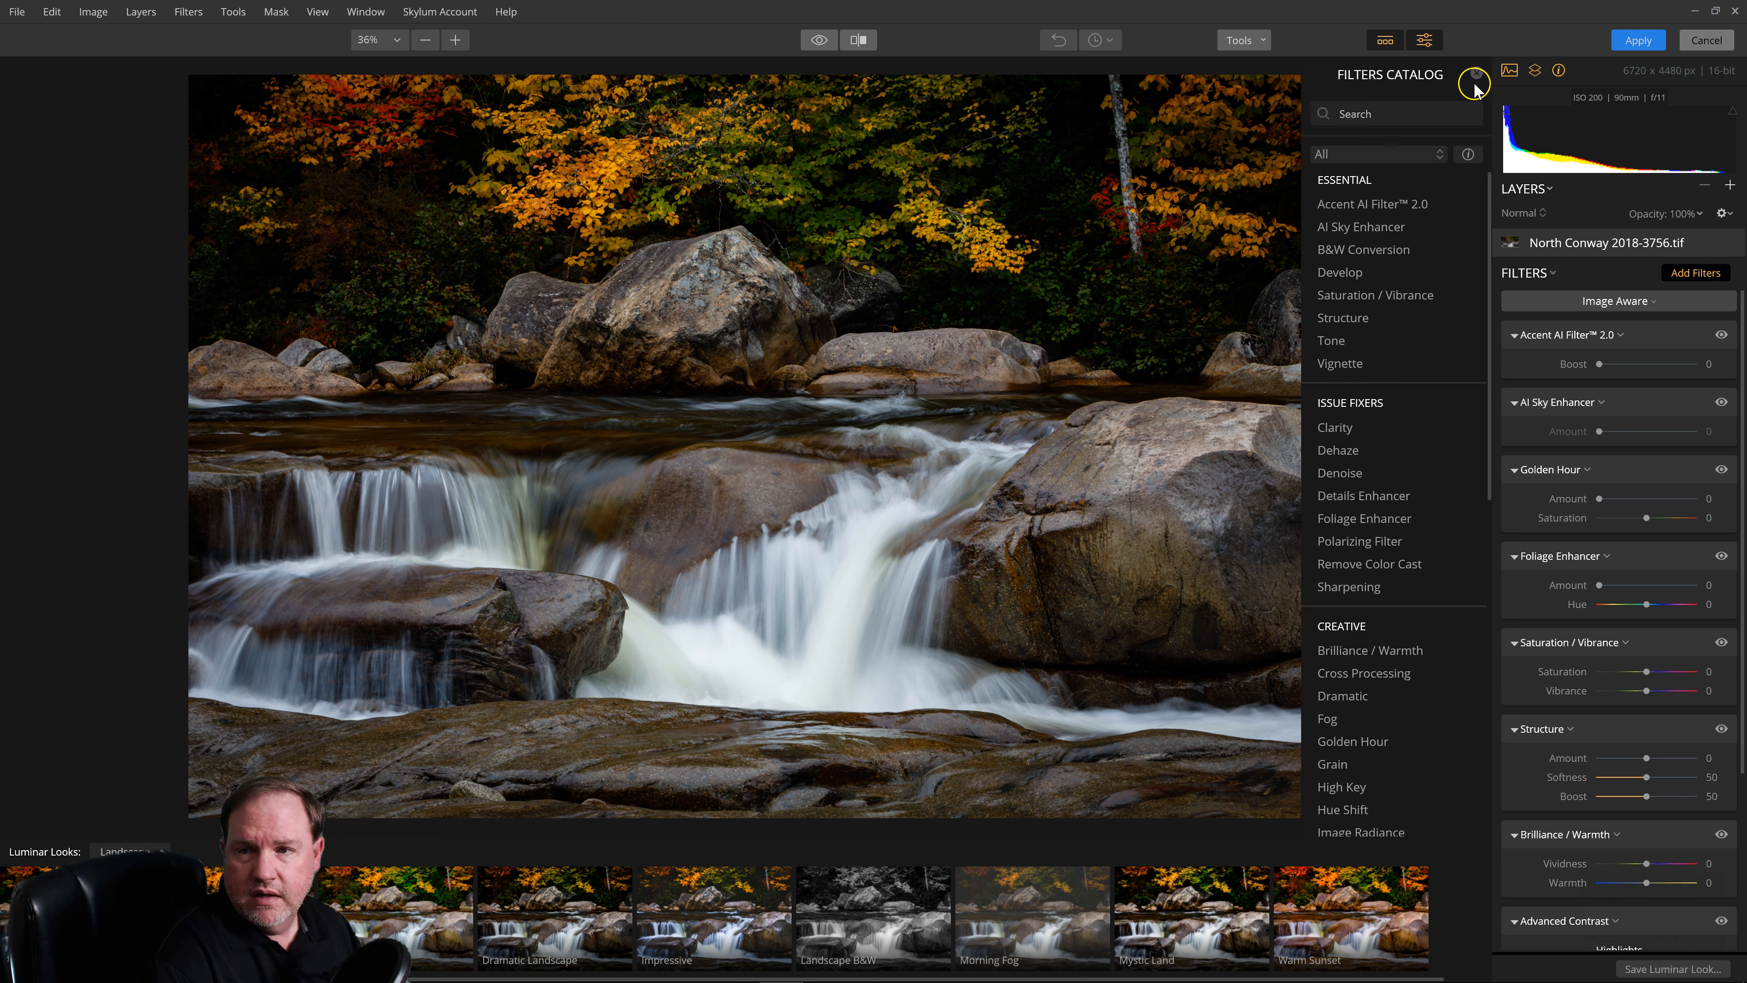
left_click(1474, 83)
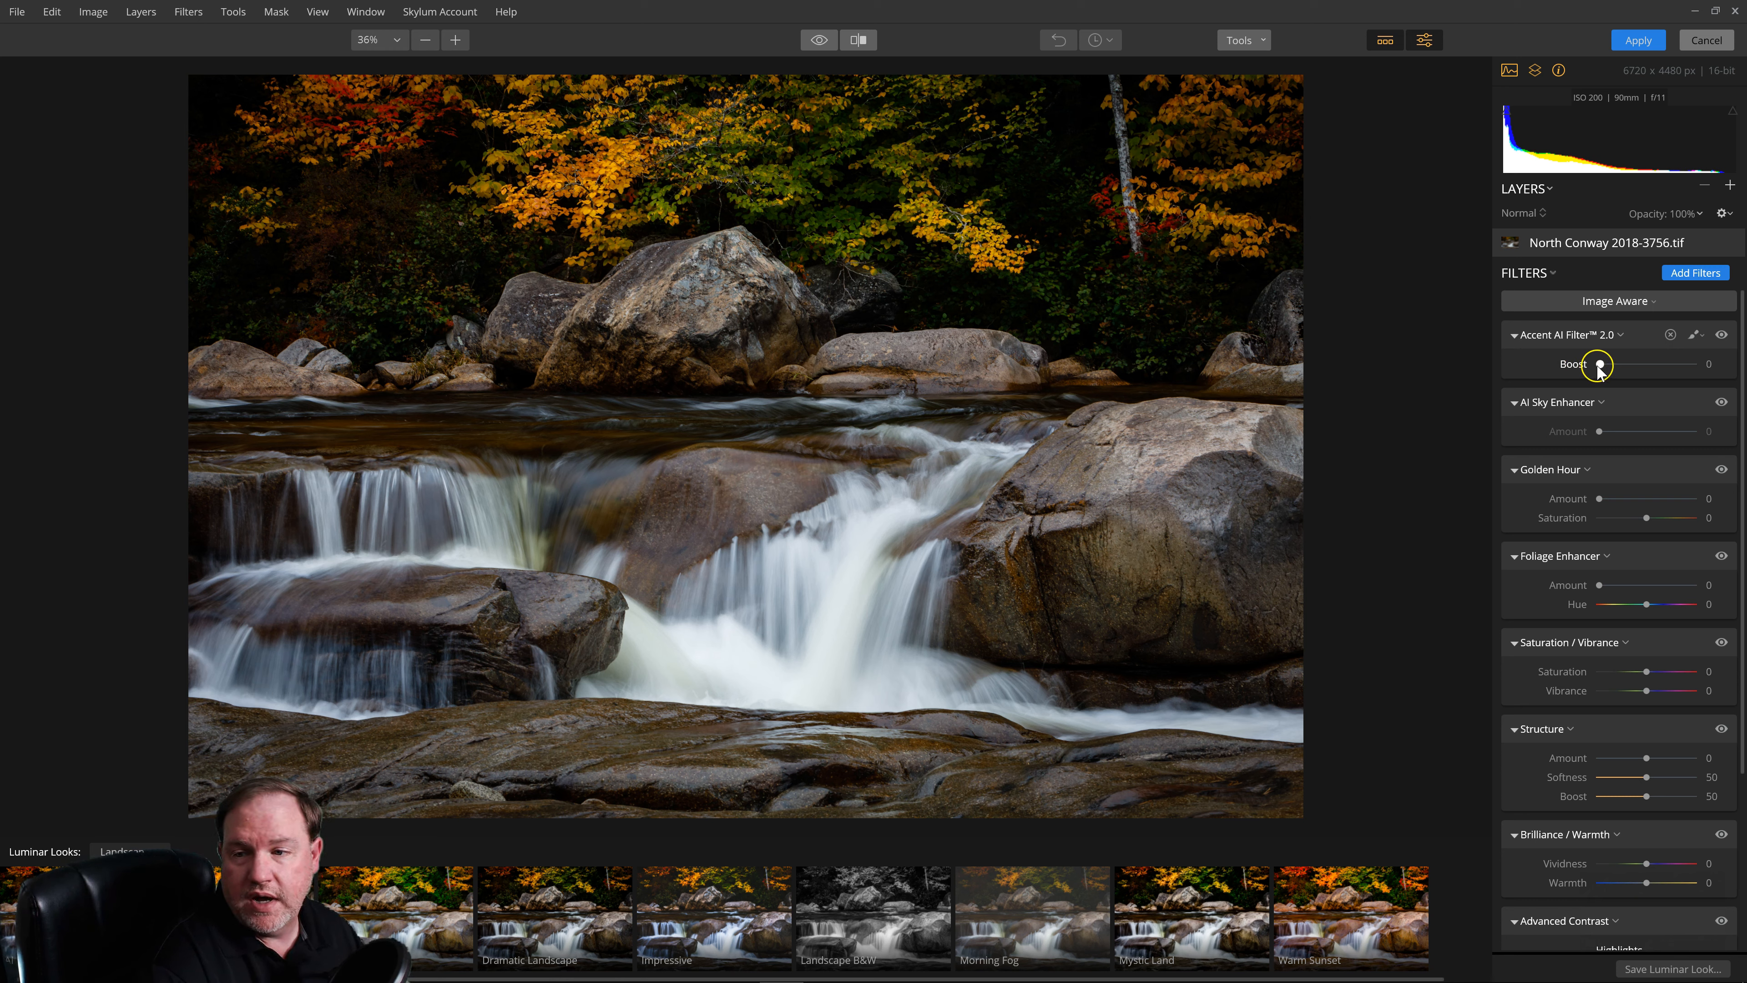
Boost Accent AI 2.0 to 100 and compare before and after views.
left_click_drag(1599, 363, 1694, 363)
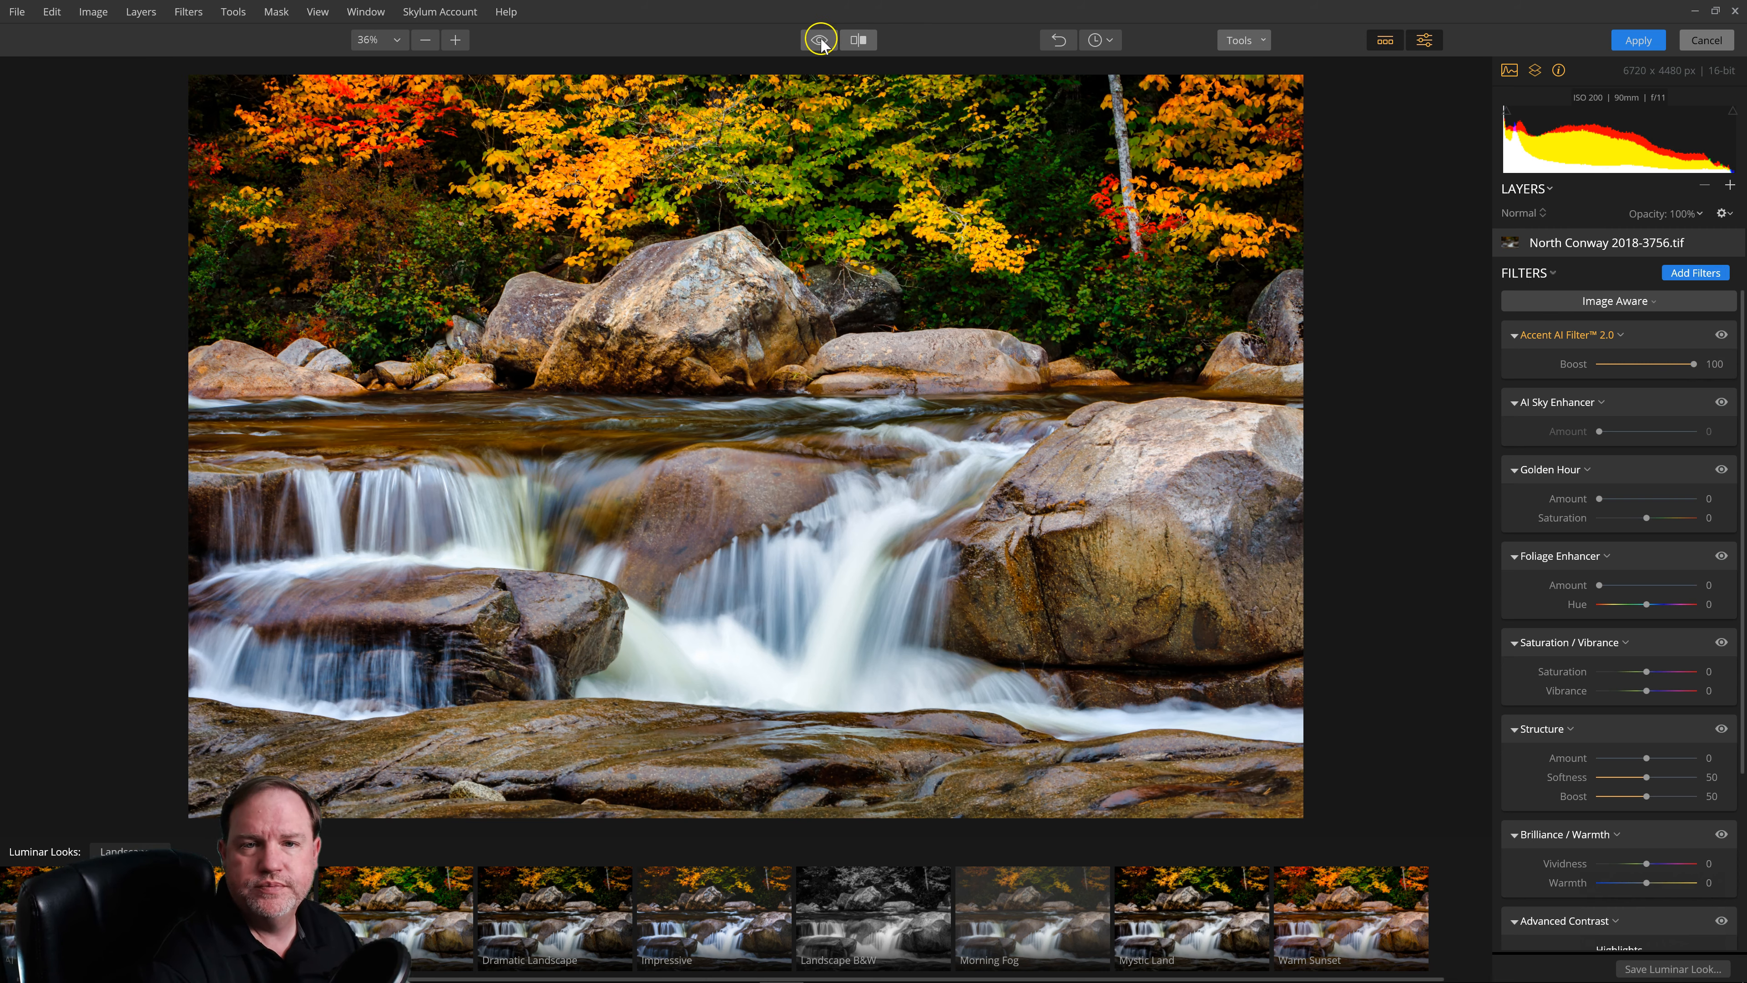
left_click(819, 39)
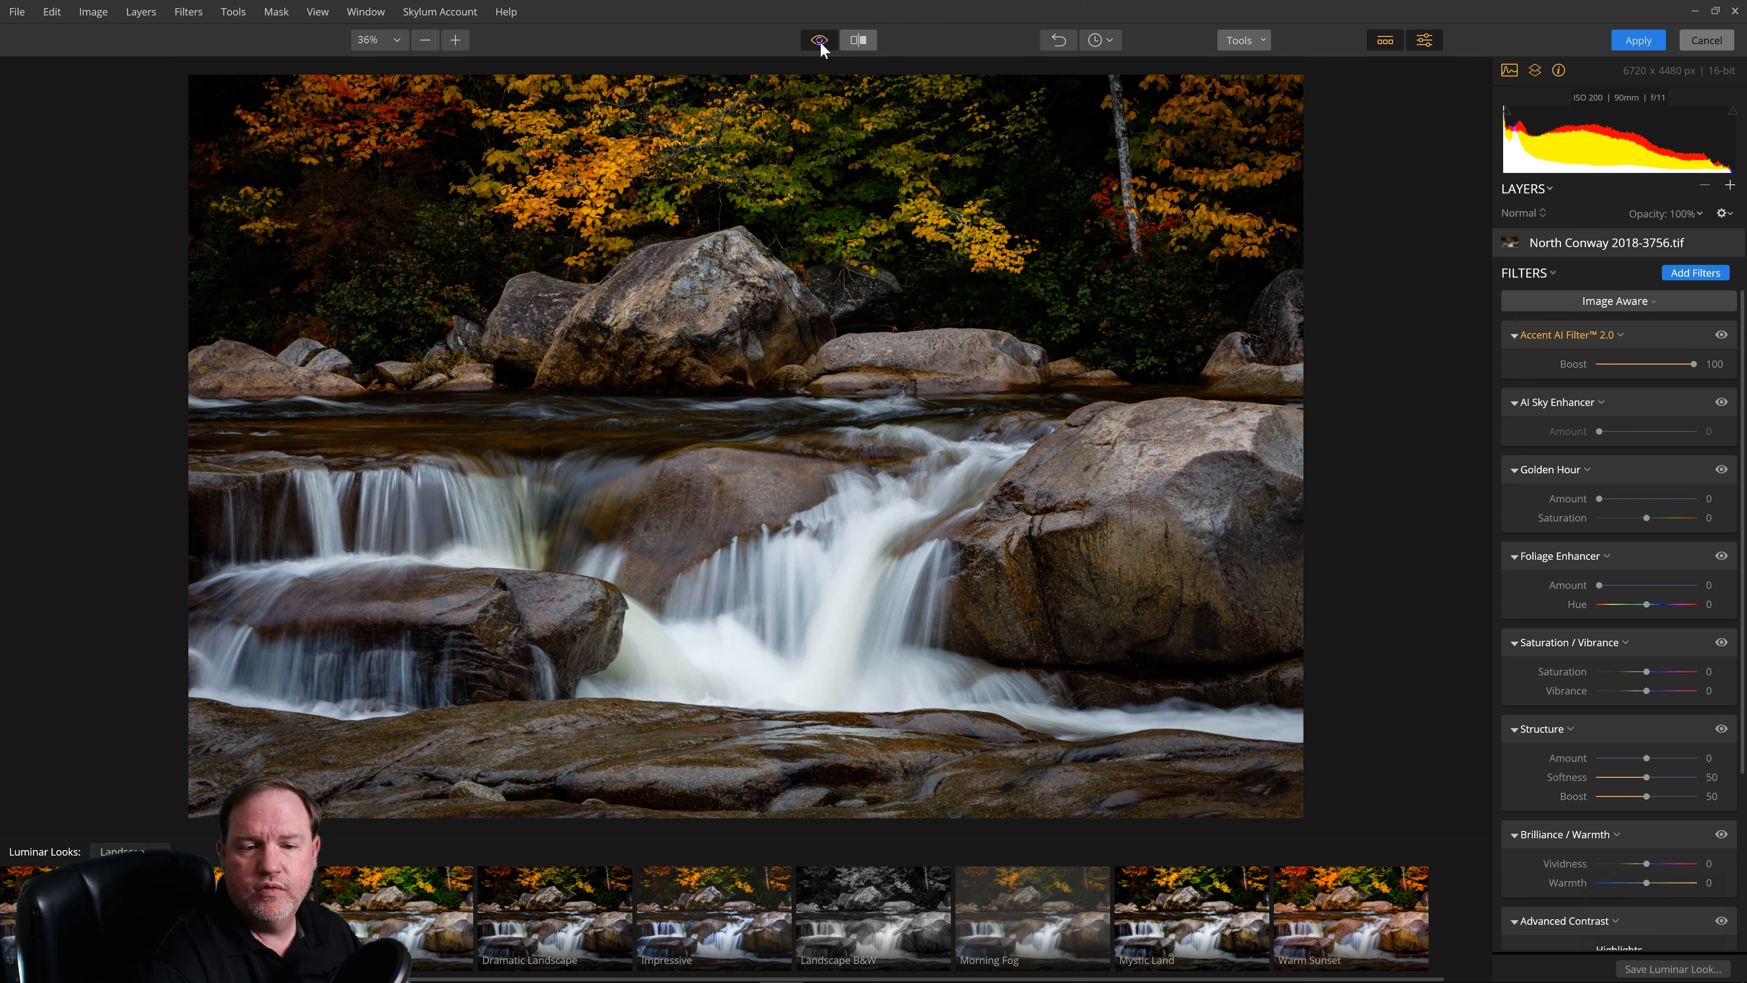
left_click(858, 41)
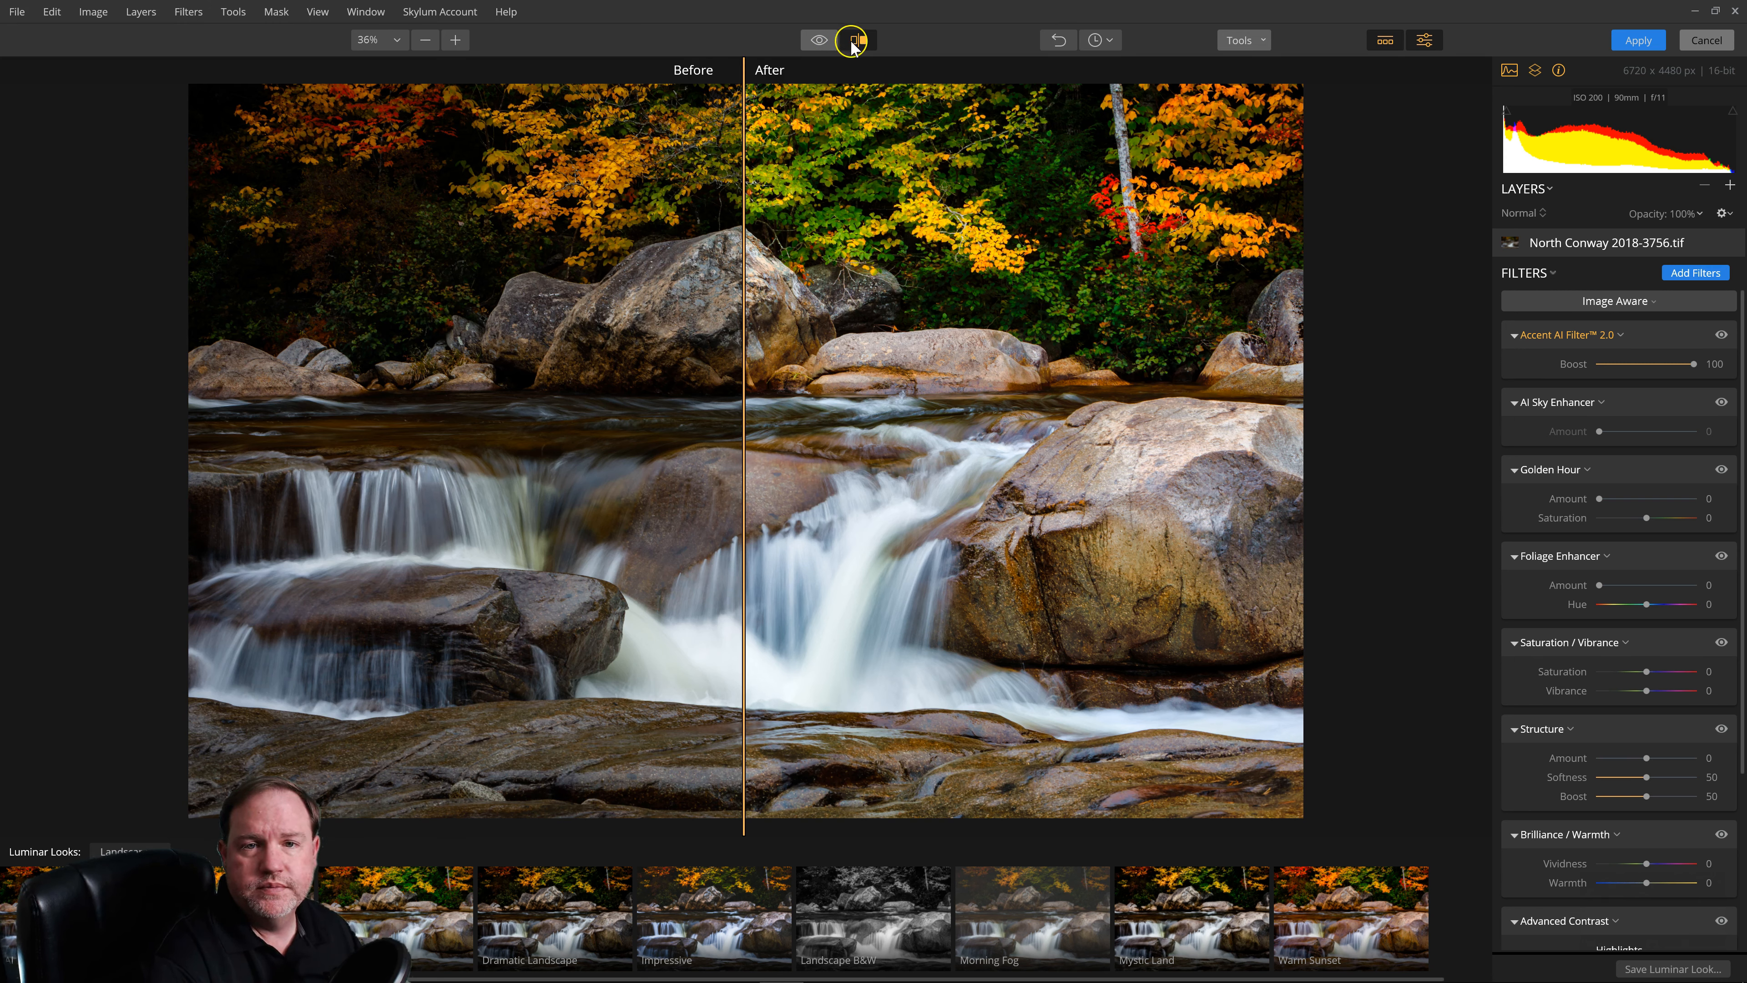
left_click(854, 40)
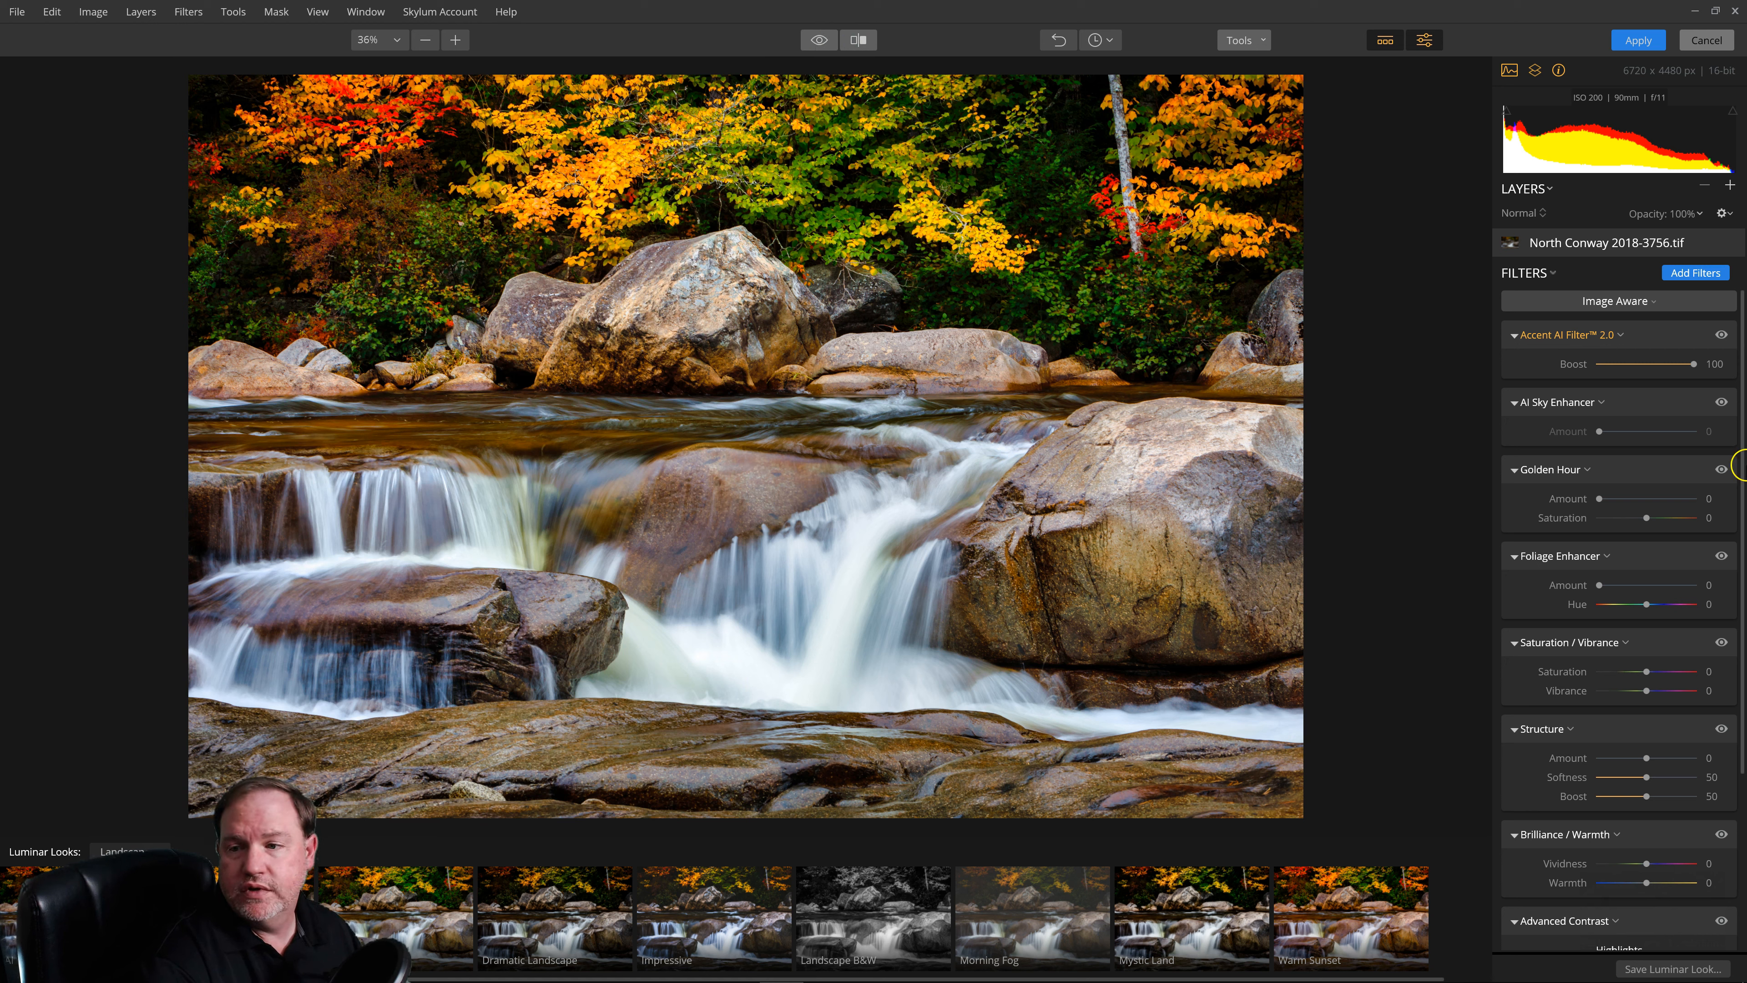
Lower the Accent AI 2.0 boost to about 70.
left_click_drag(1716, 363, 1655, 366)
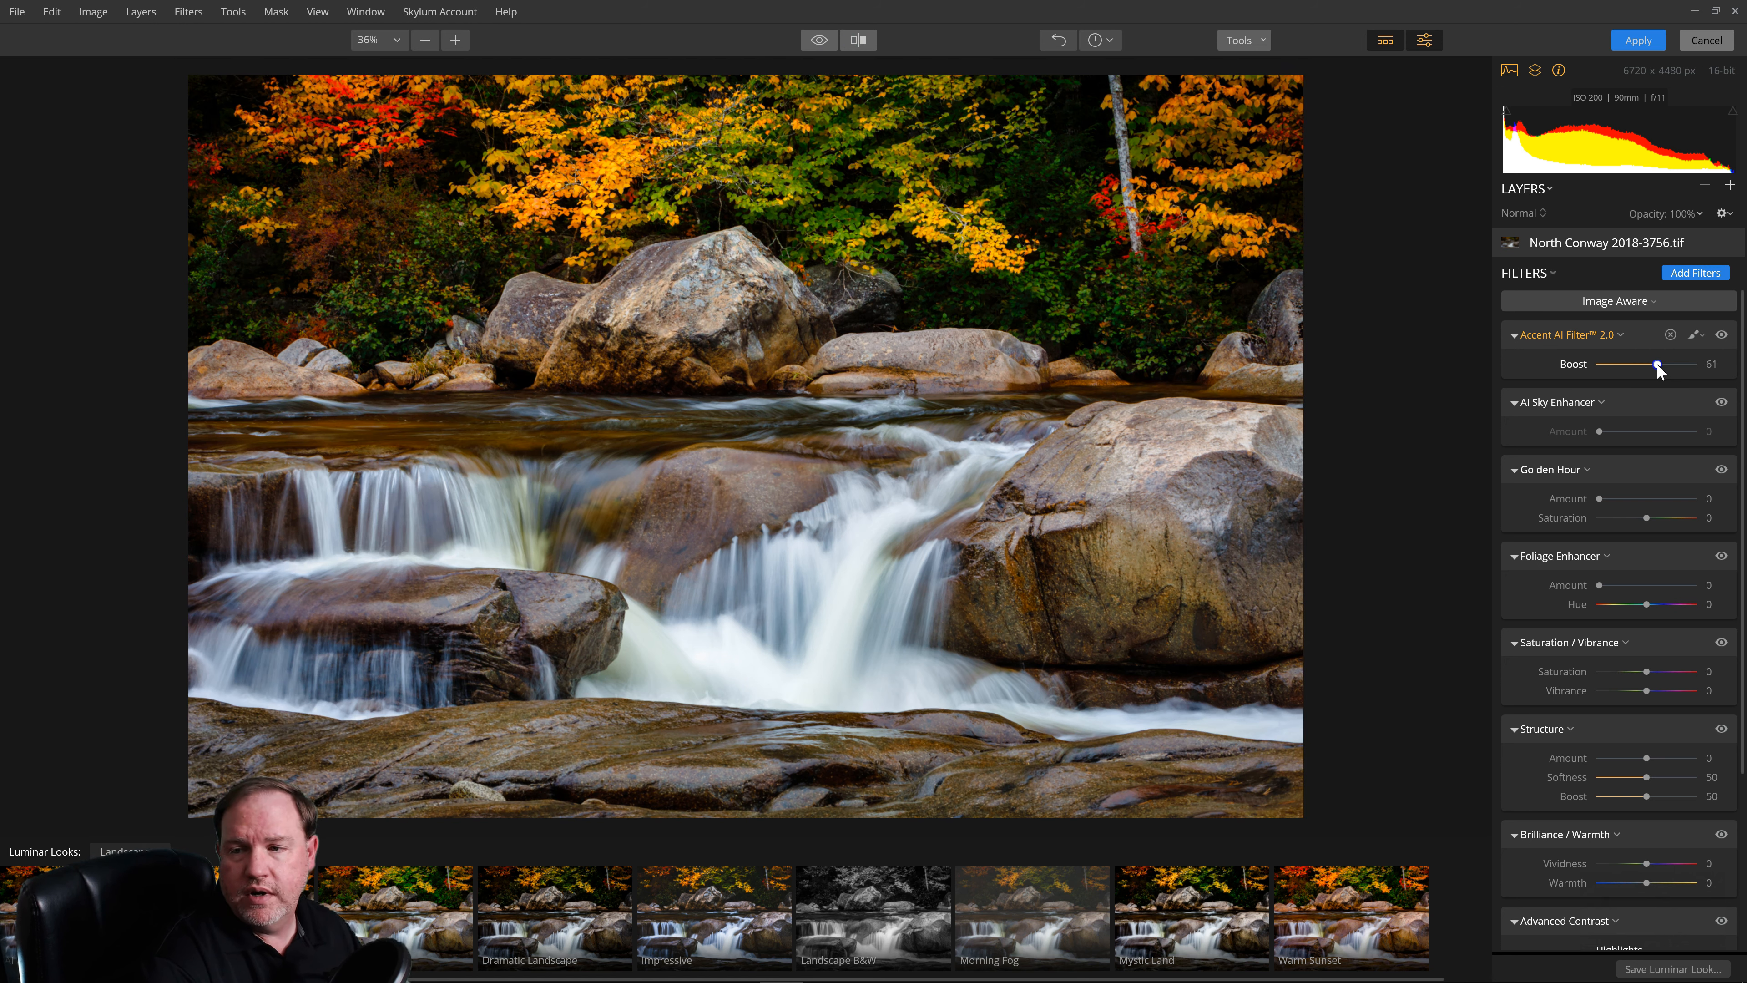
left_click_drag(1654, 366, 1668, 365)
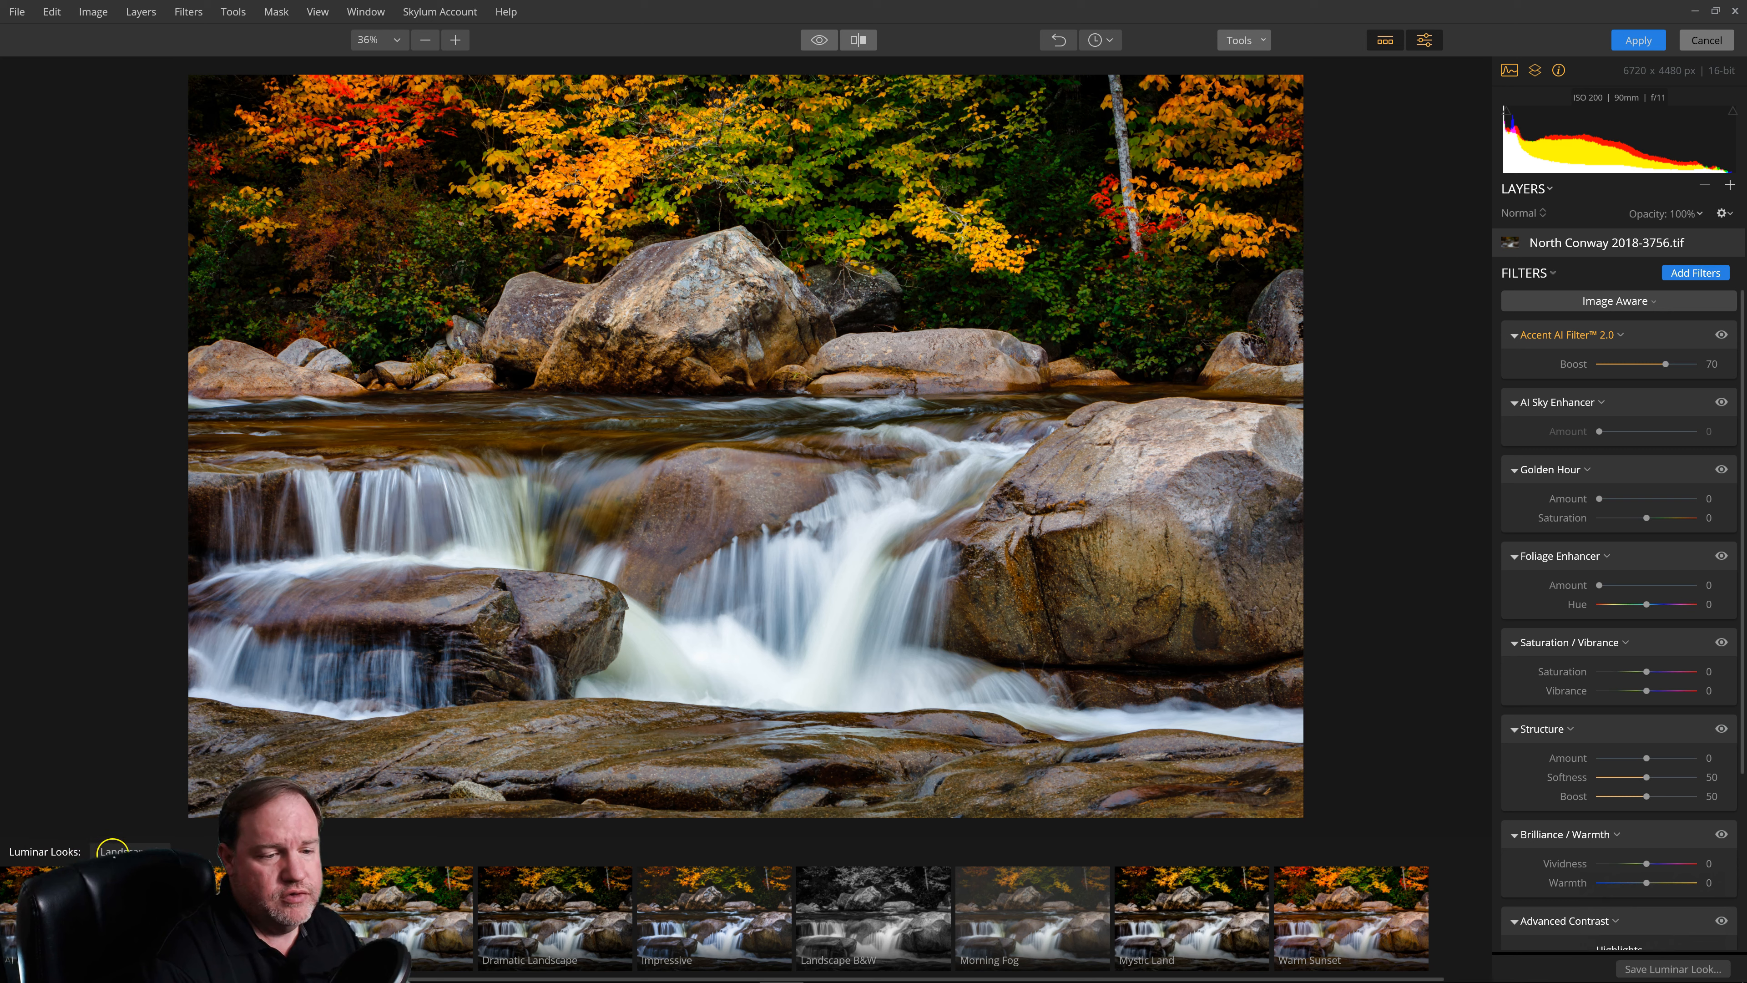
Apply a Landscape Luminar Look with Fall LUT mapping, foliage enhancement and clarity at full strength.
left_click(120, 850)
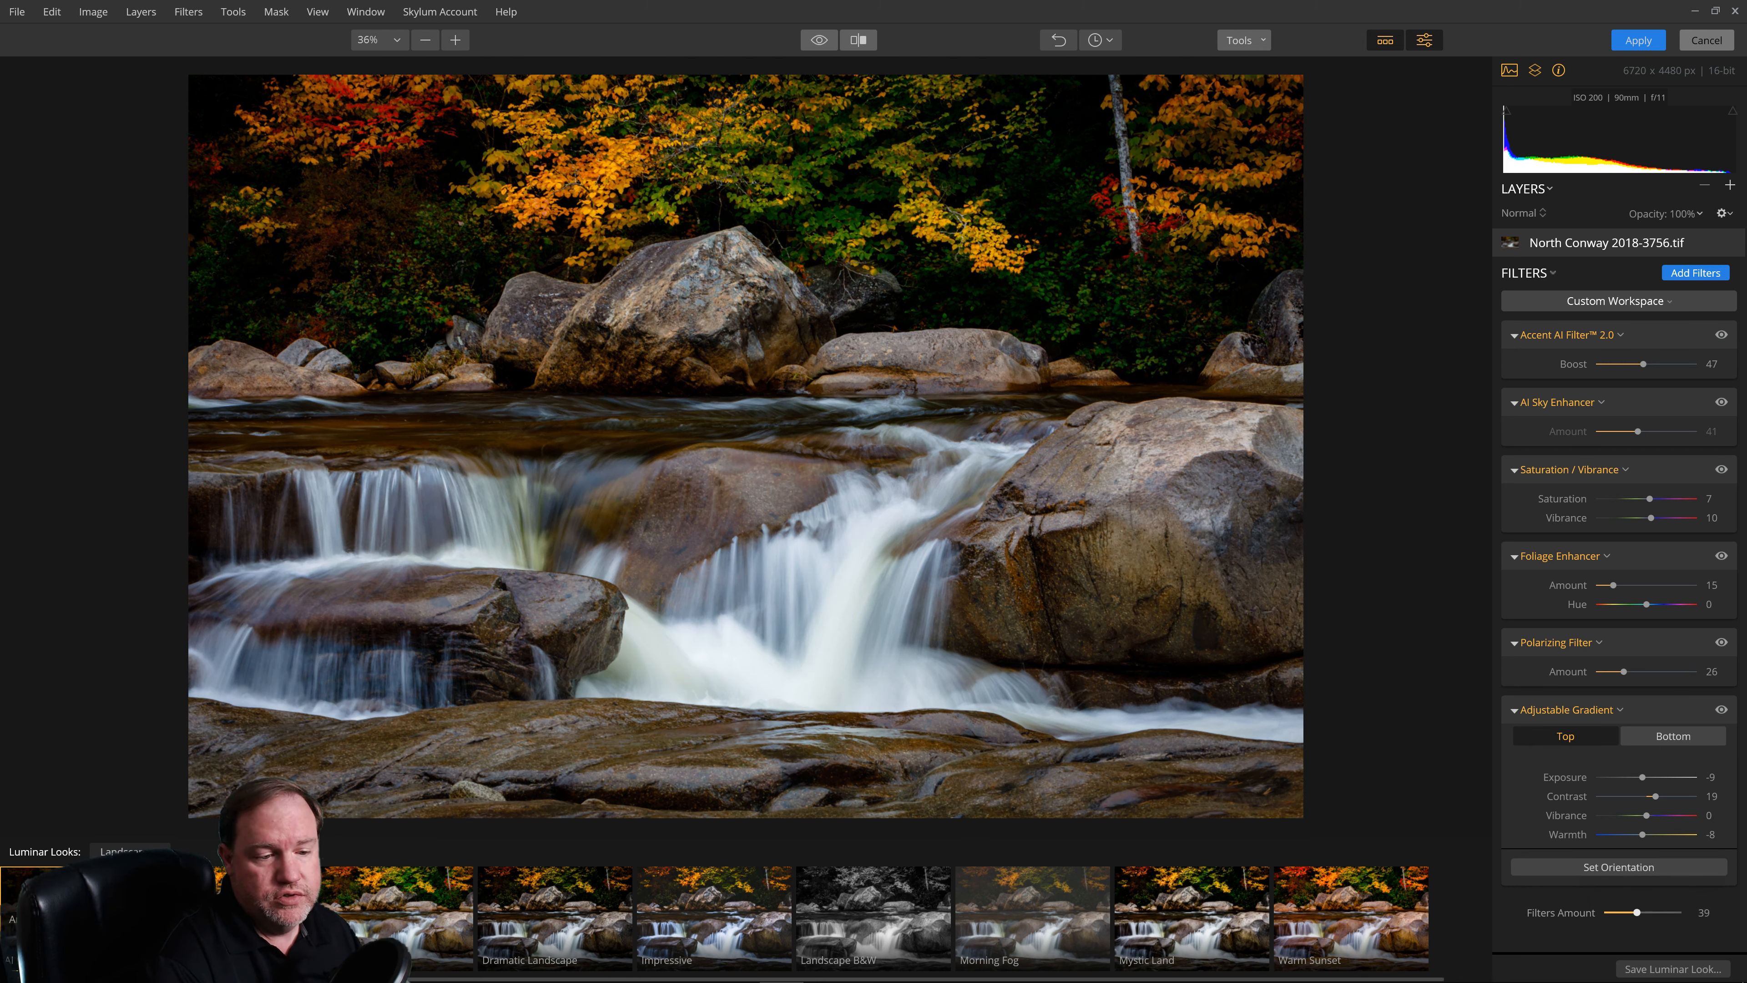
left_click_drag(1638, 911, 1713, 911)
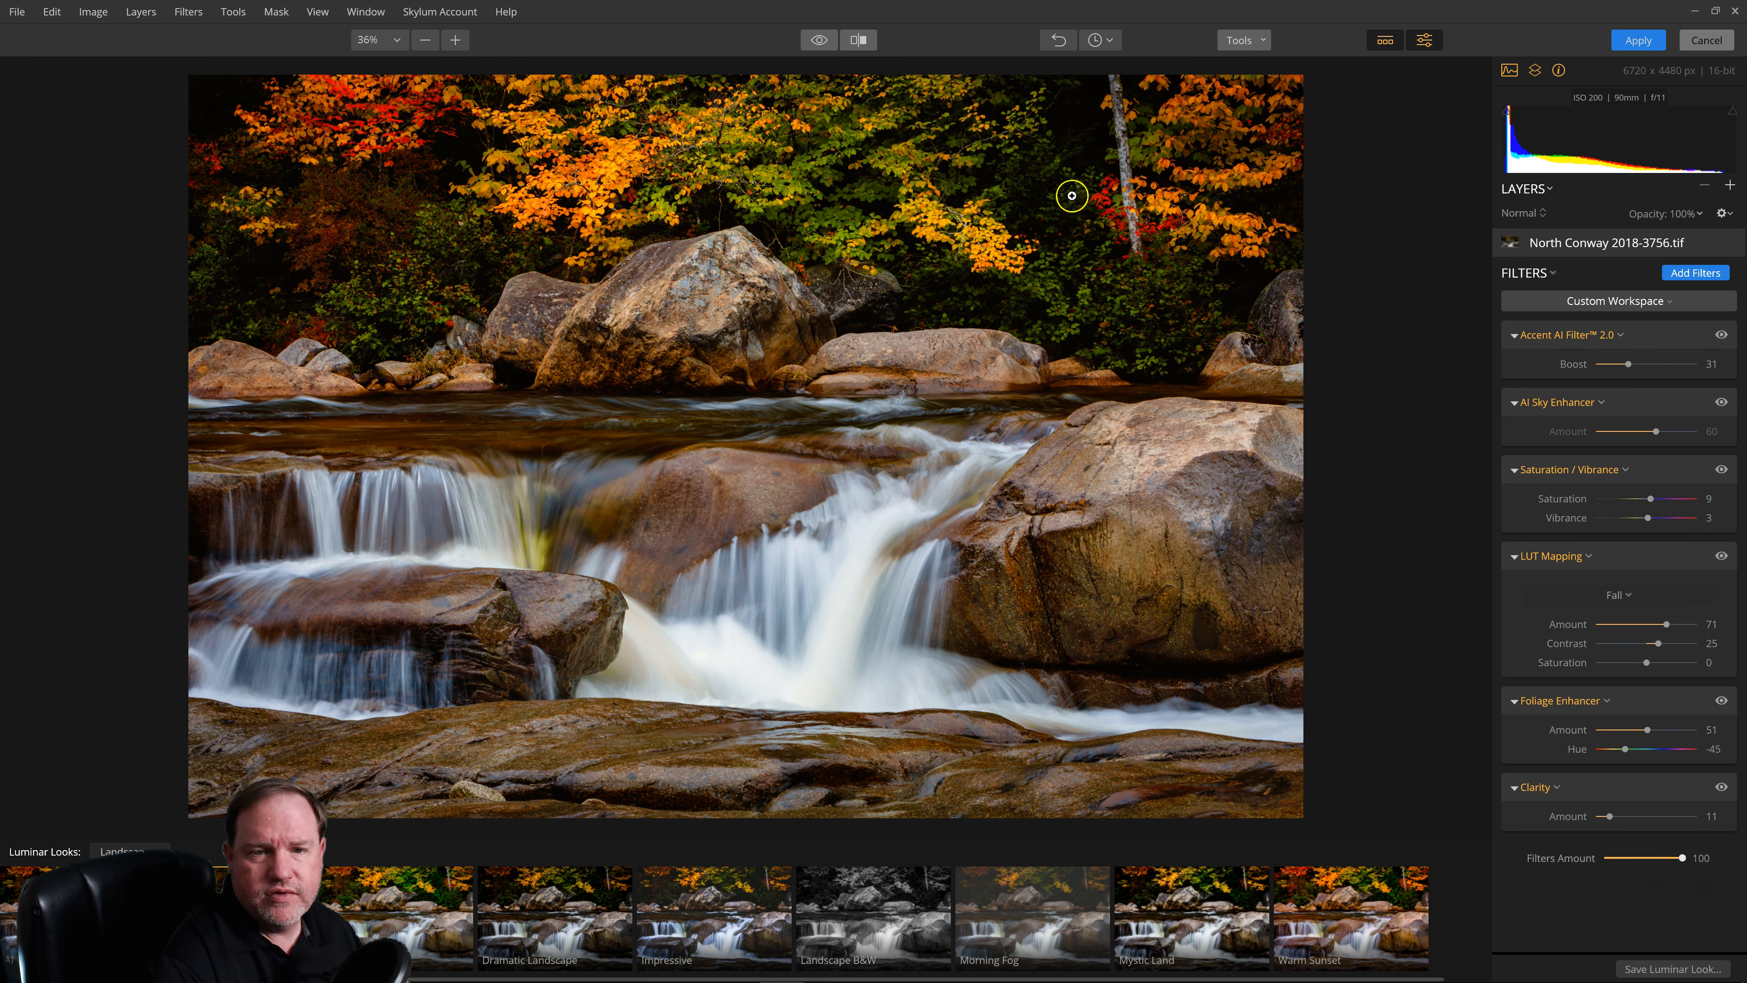
mouse_move(964, 521)
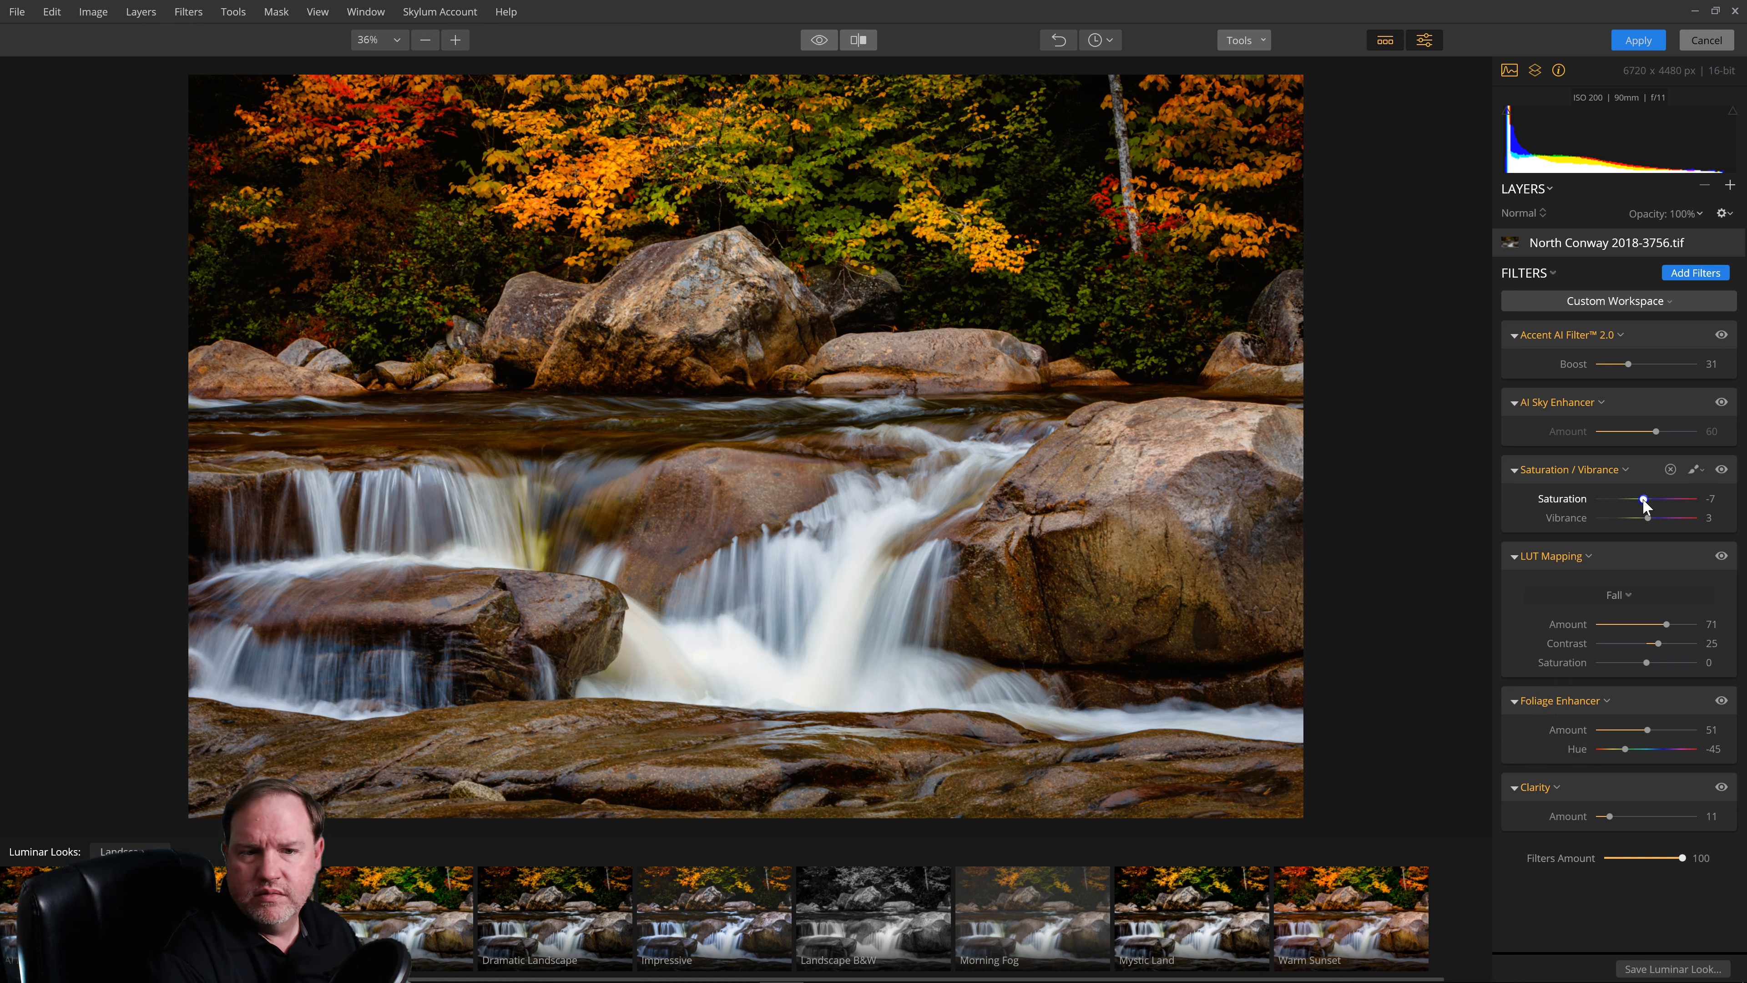
mouse_move(1548, 535)
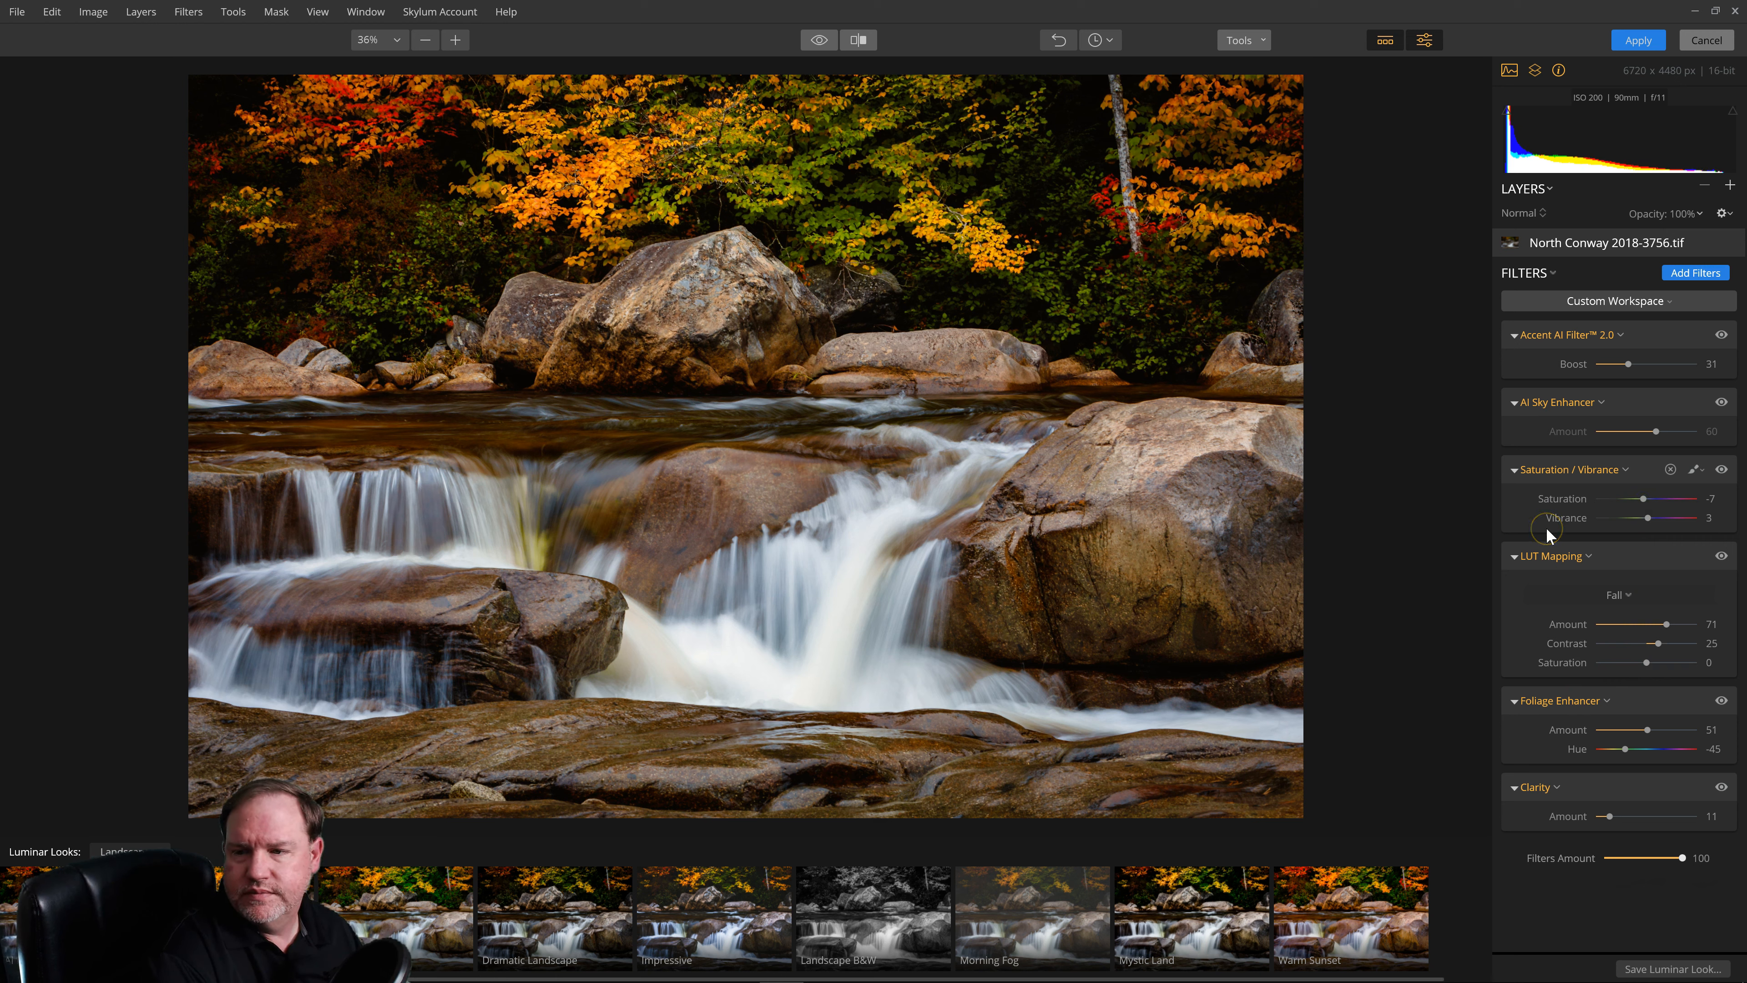
mouse_move(1343, 524)
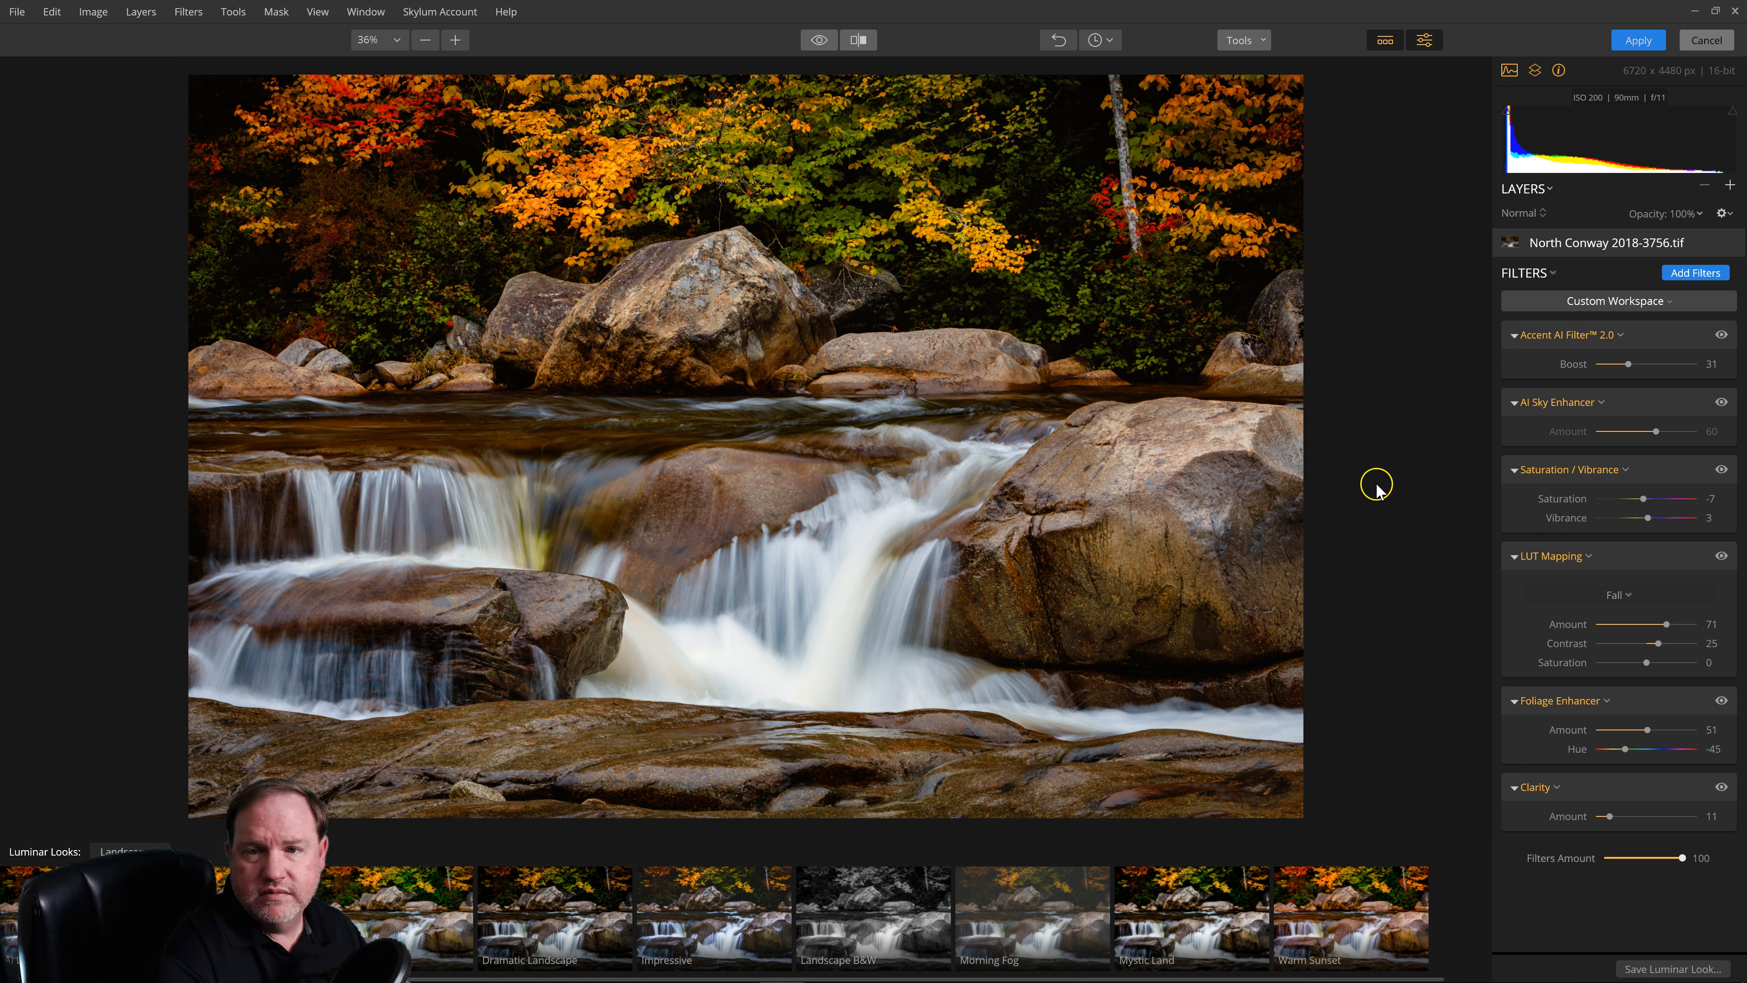
mouse_move(1380, 491)
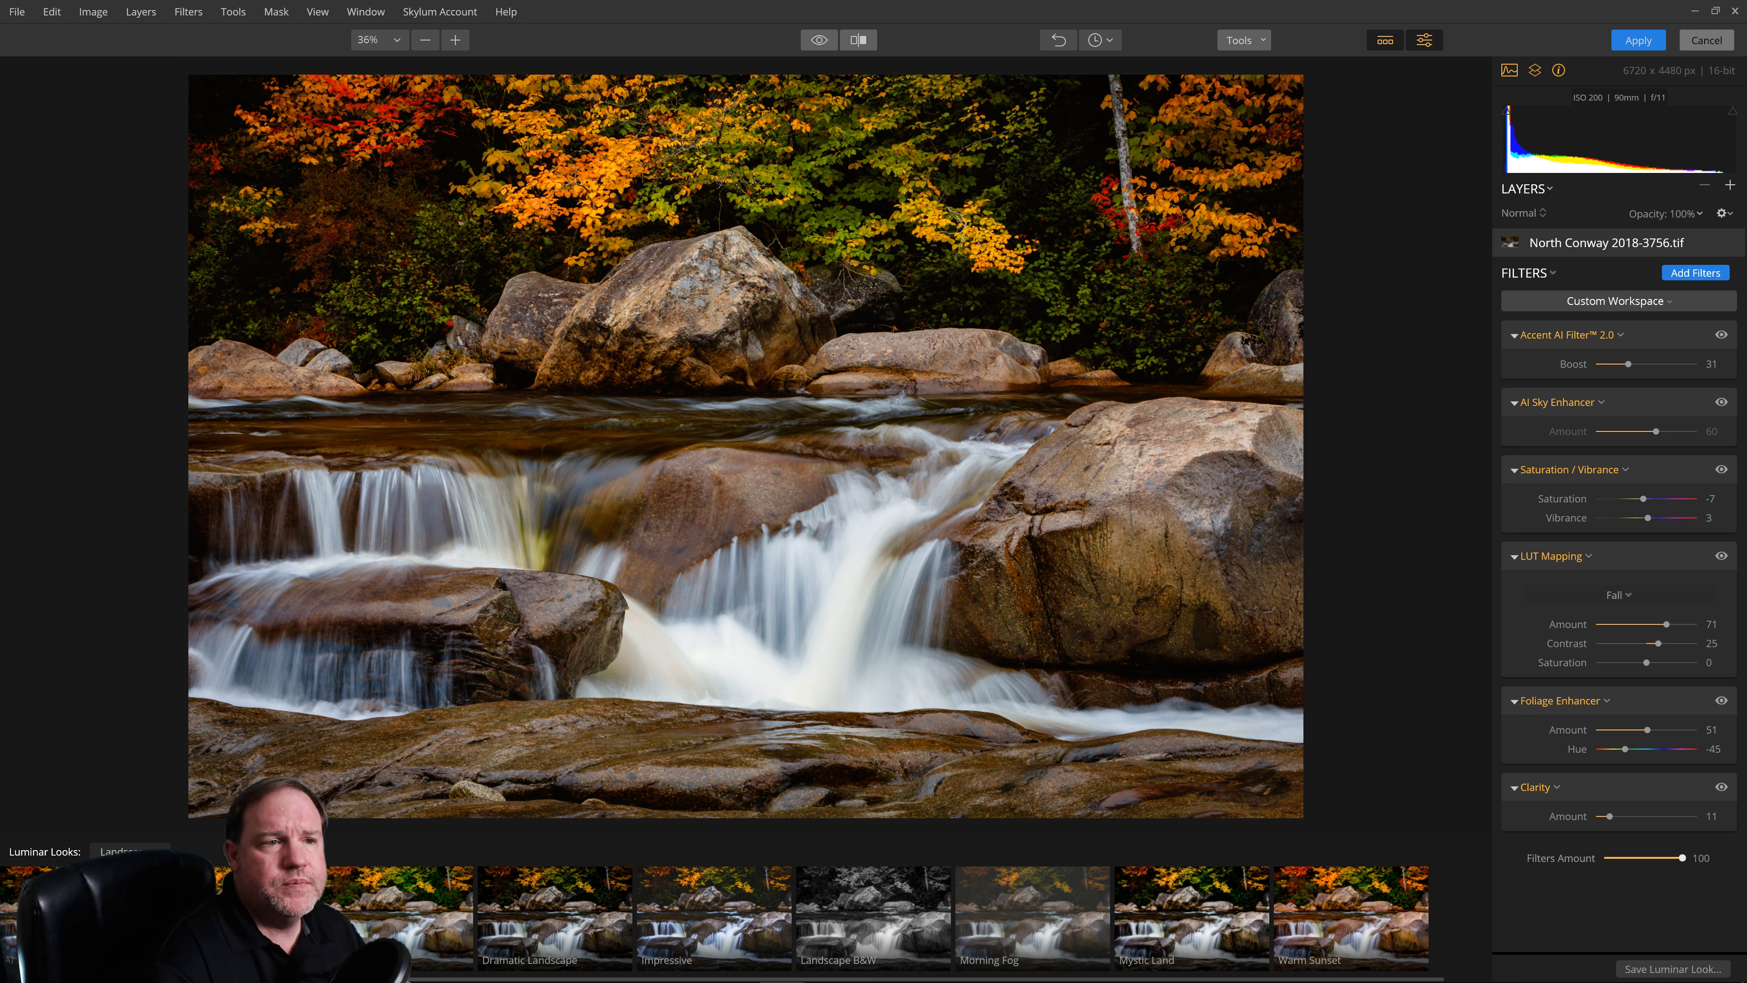
Show the Luminar Looks folder on disk via the File menu.
left_click(17, 12)
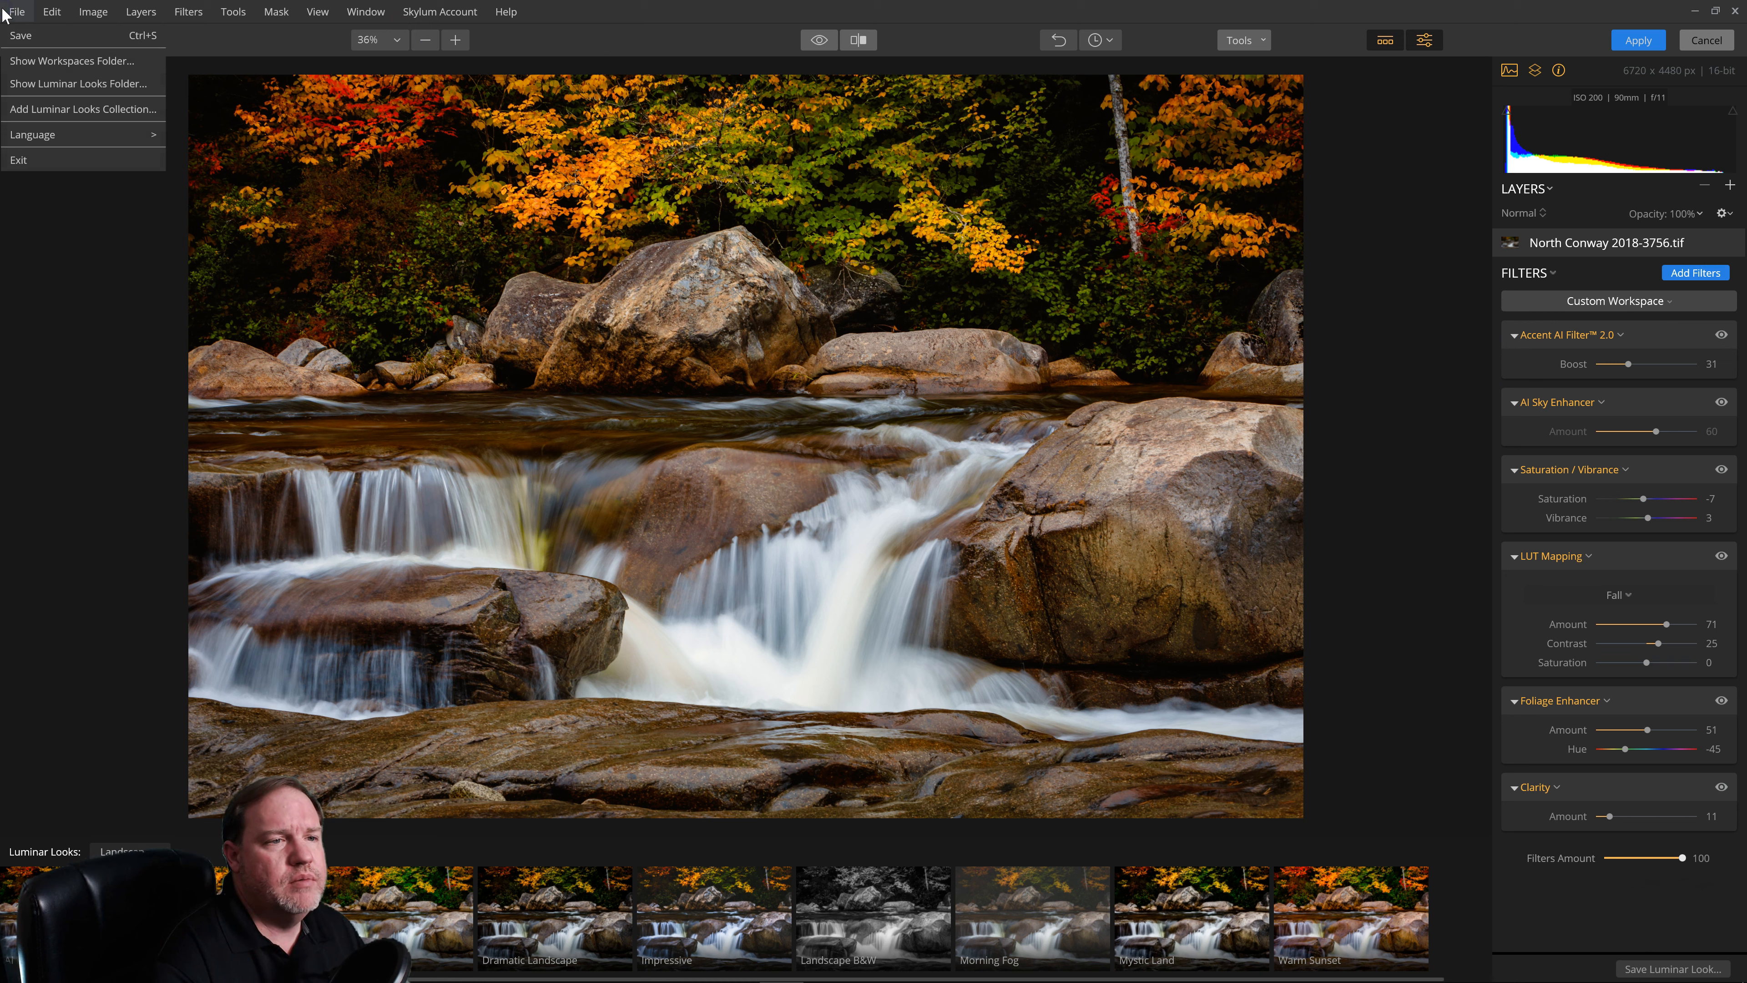
mouse_move(73, 60)
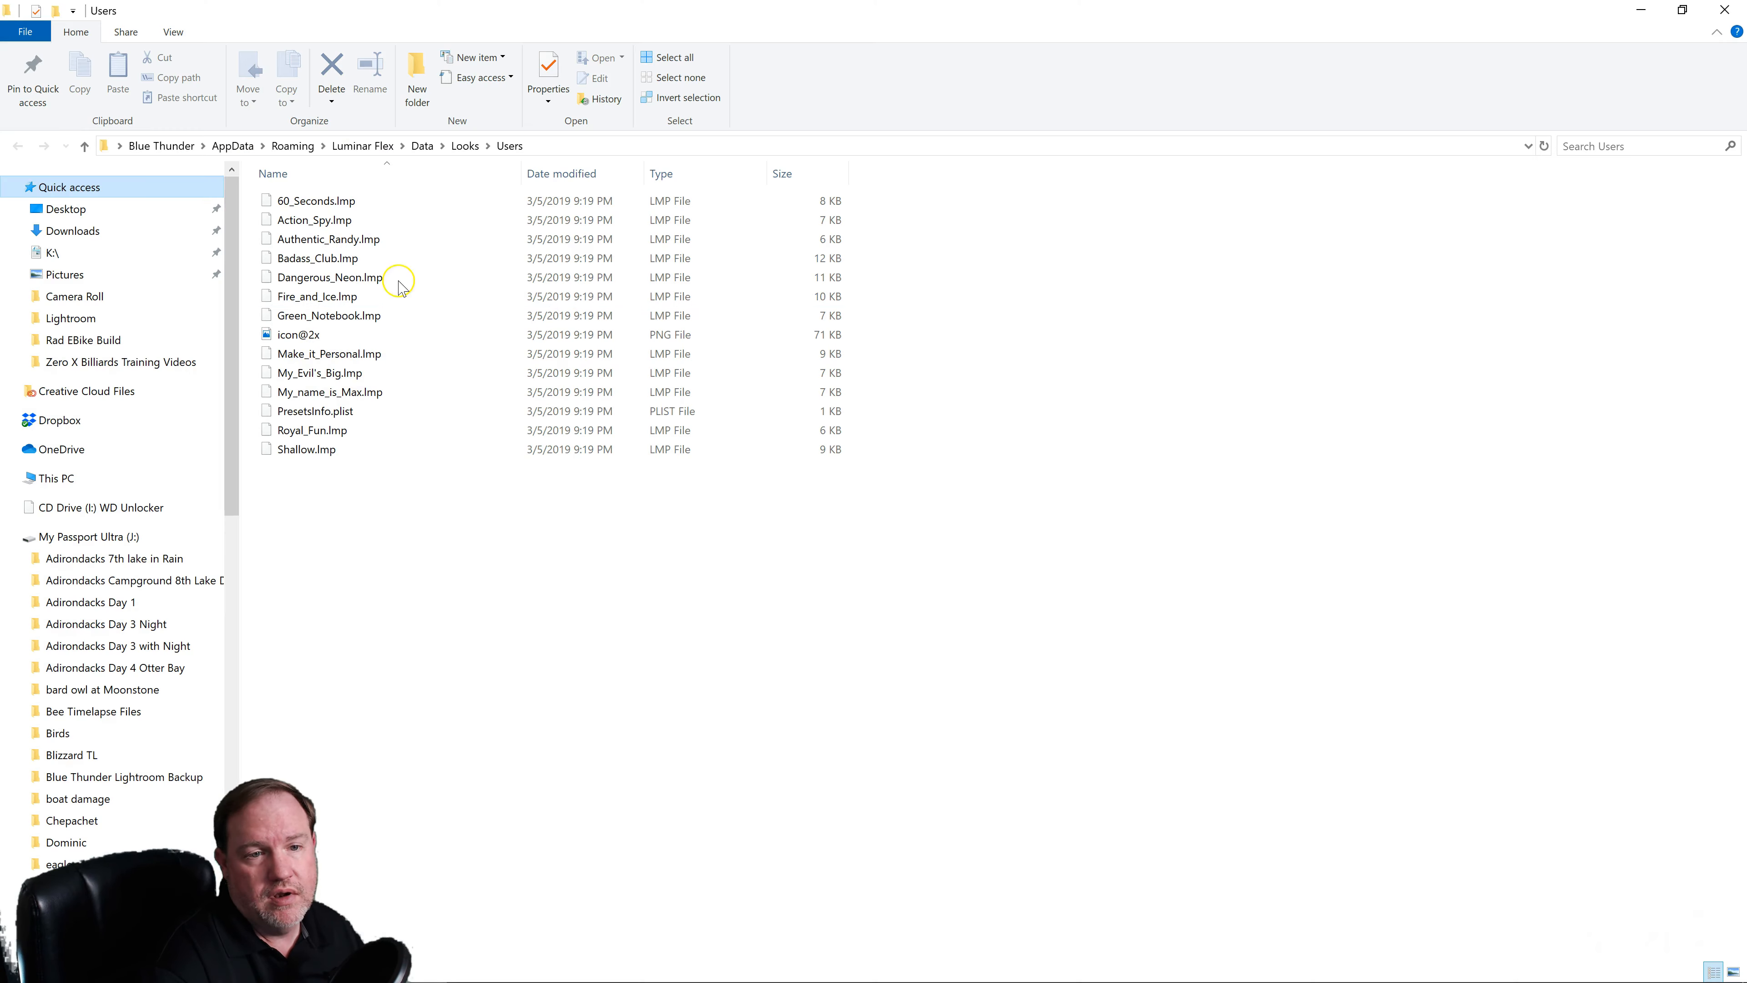
Select one of the saved .lmp look files in the Looks Users folder.
left_click(313, 220)
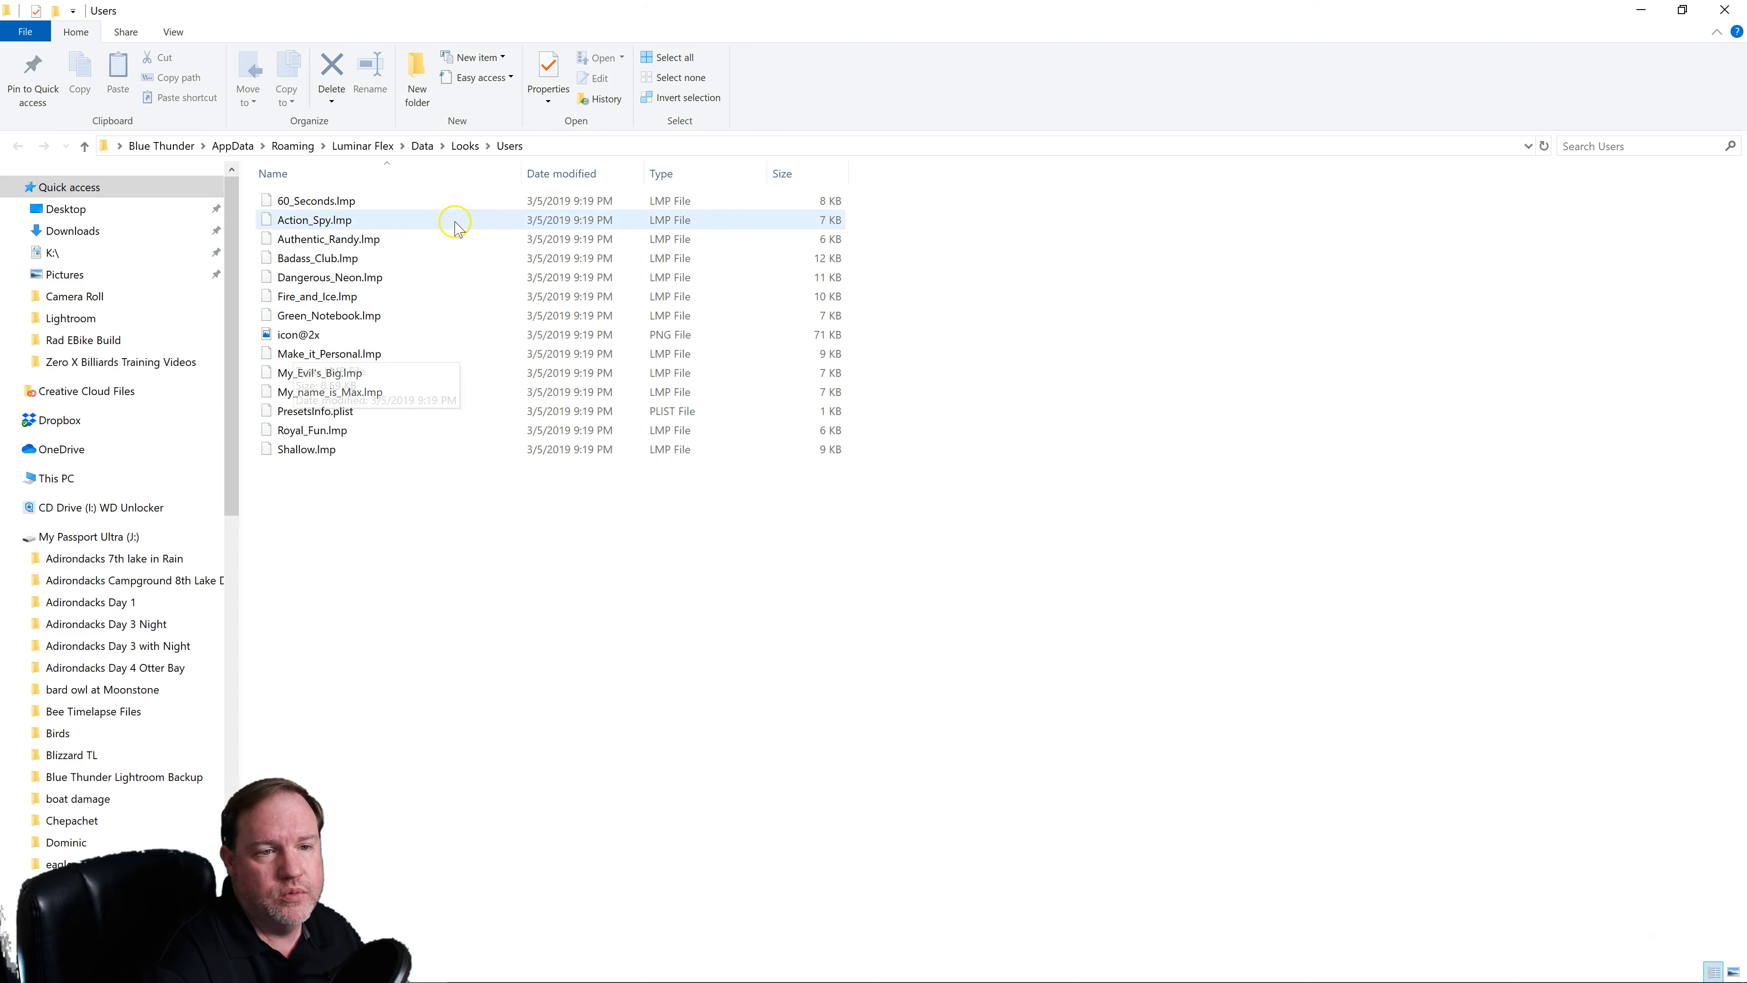
mouse_move(966, 542)
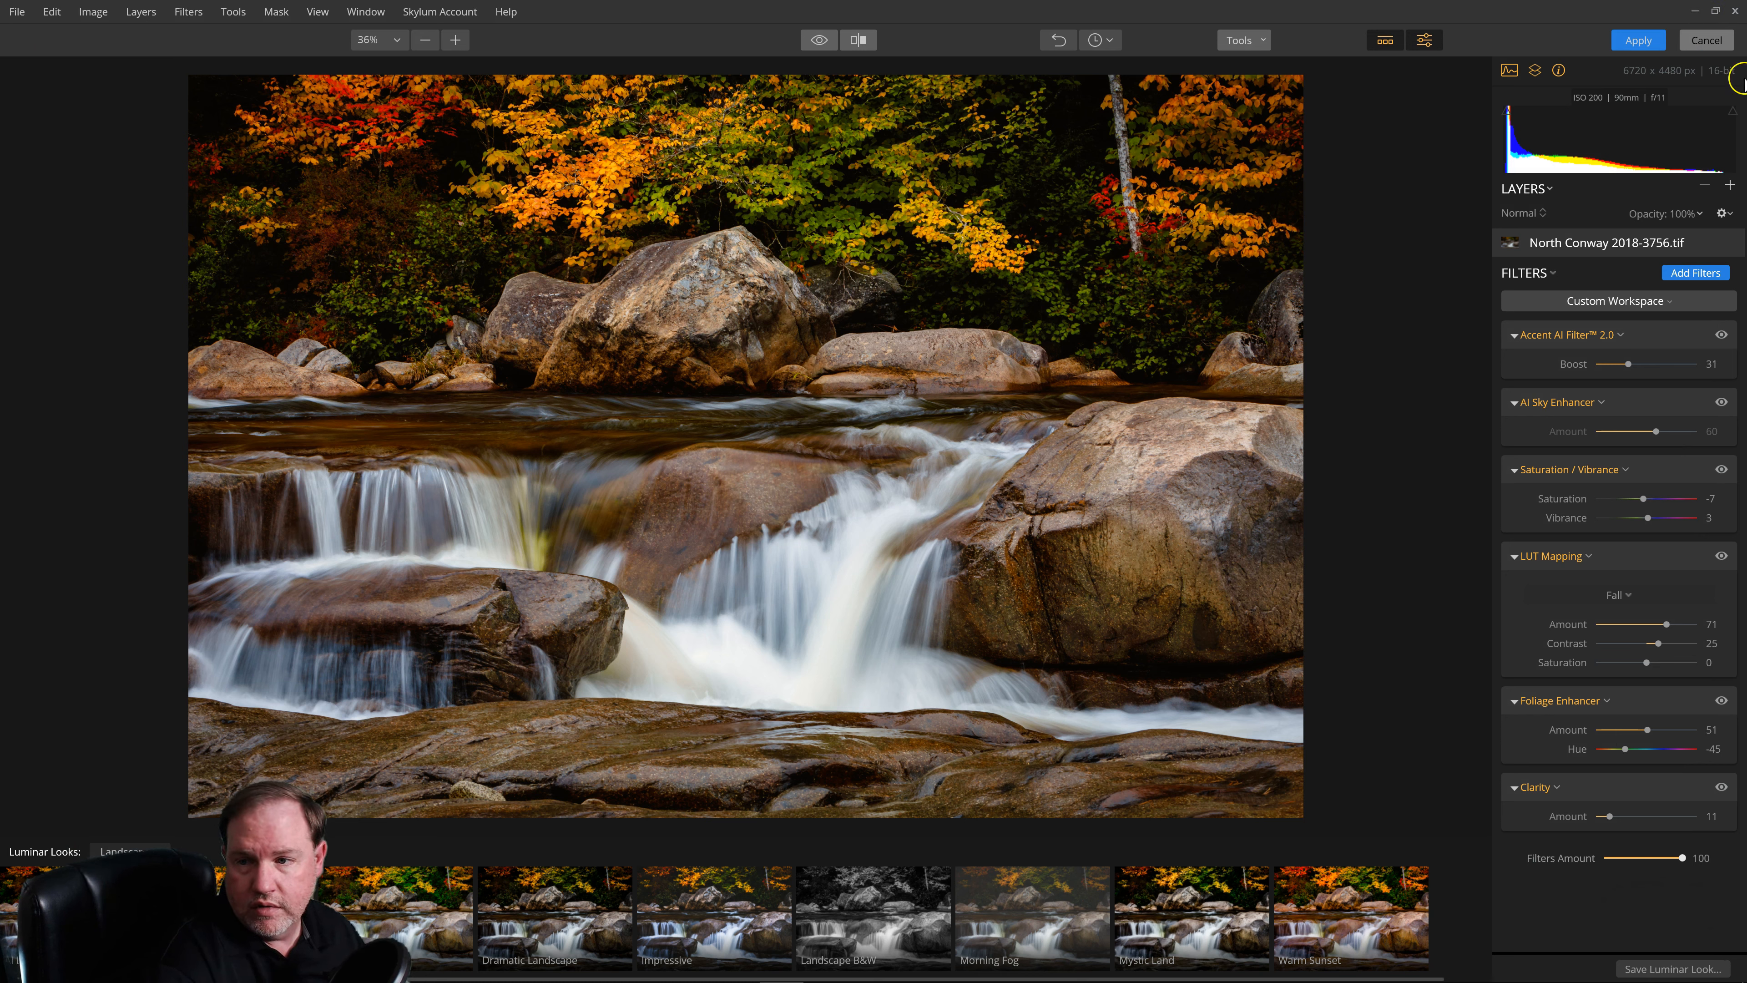
Reset every filter to zero via the Image Aware workspace.
left_click(1617, 302)
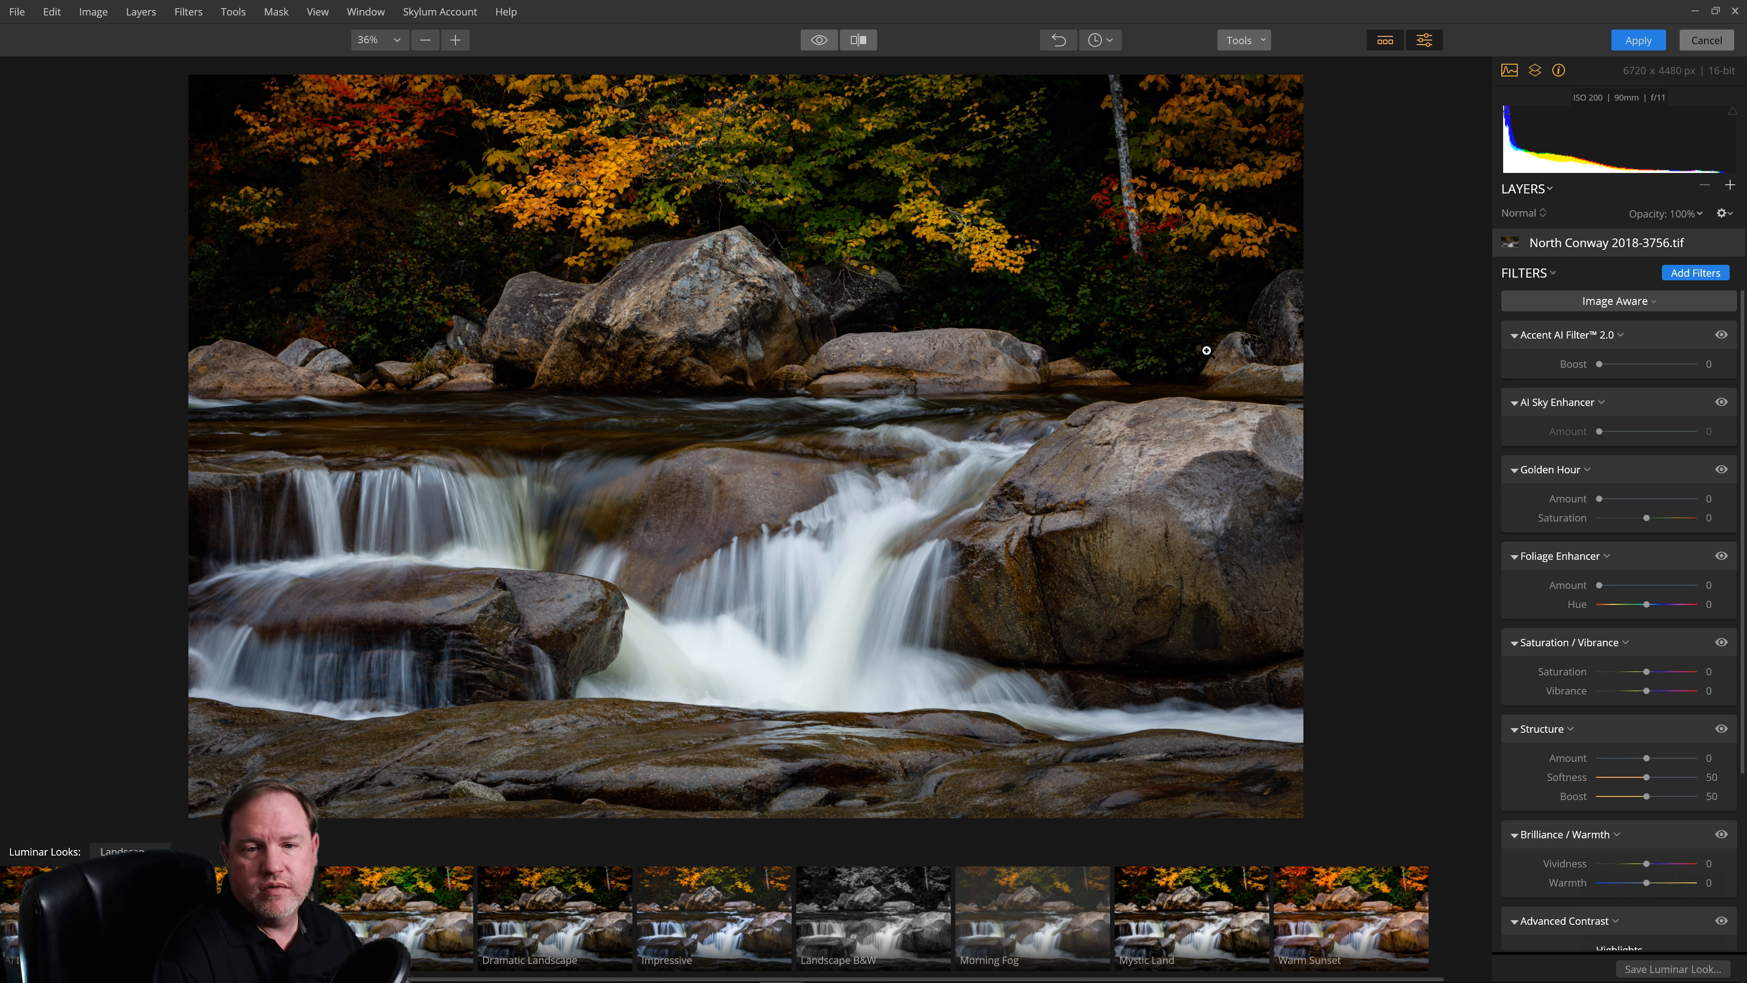
mouse_move(530, 404)
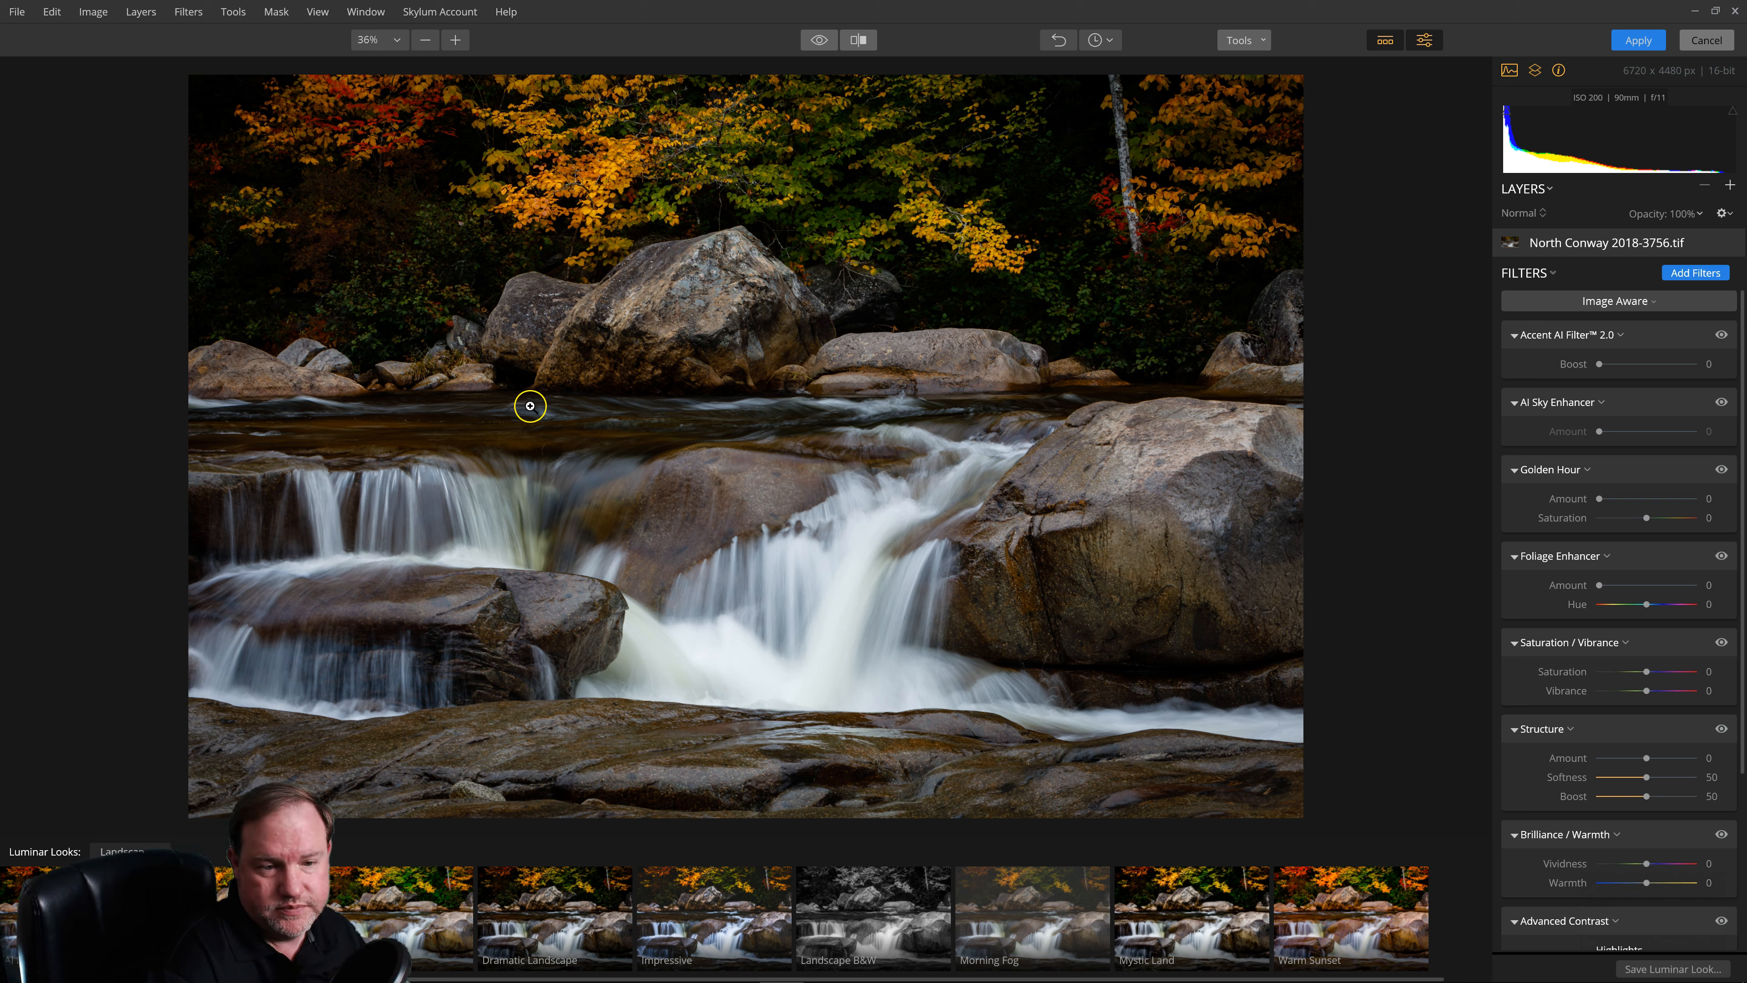